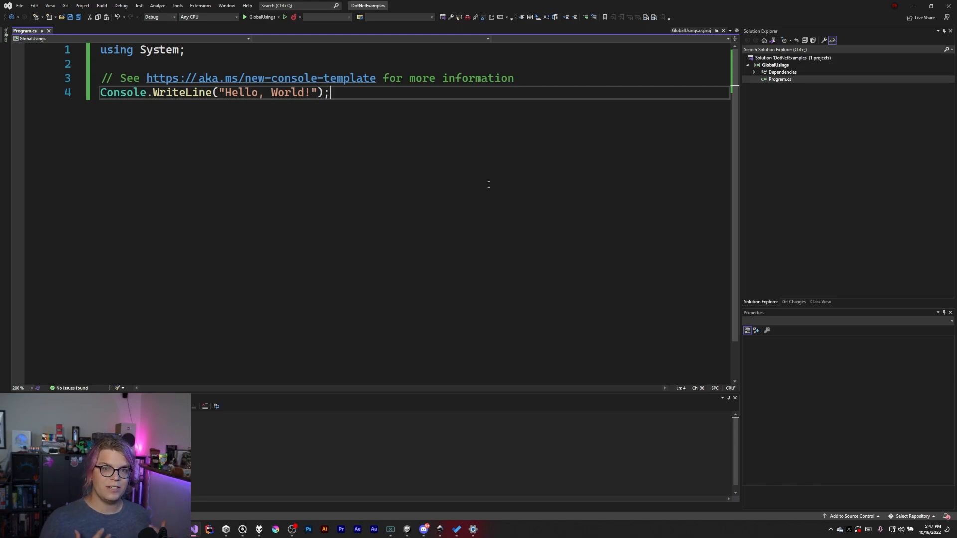
pyautogui.moveTo(489, 171)
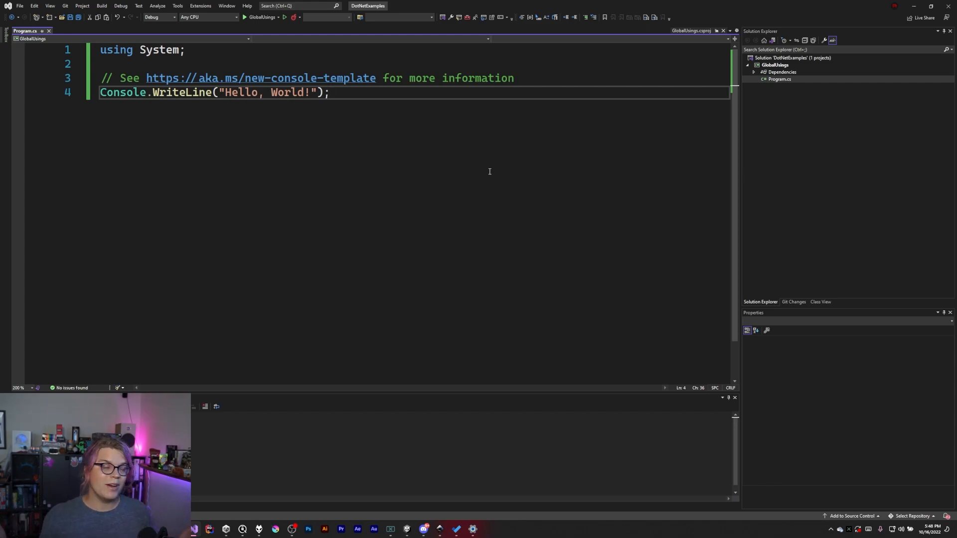
pyautogui.moveTo(445, 144)
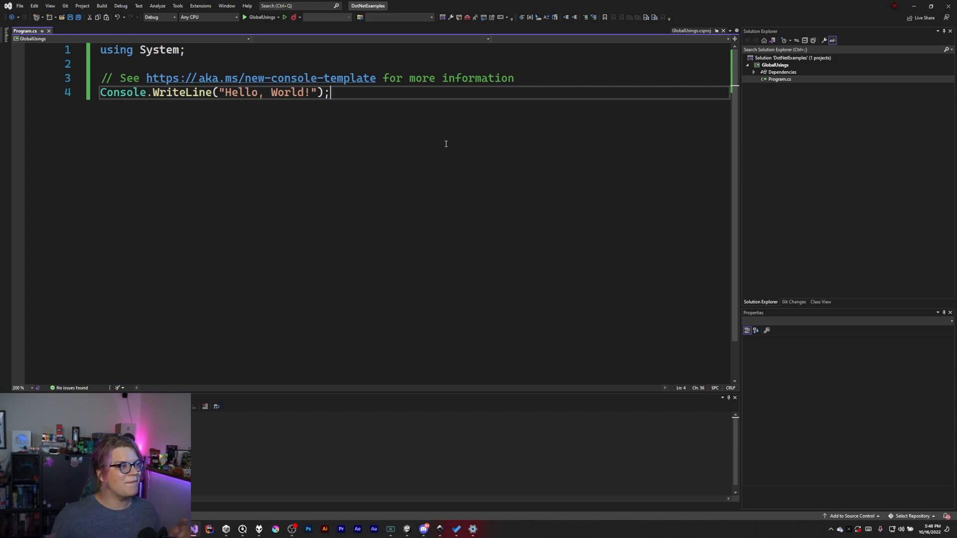
pyautogui.moveTo(423, 108)
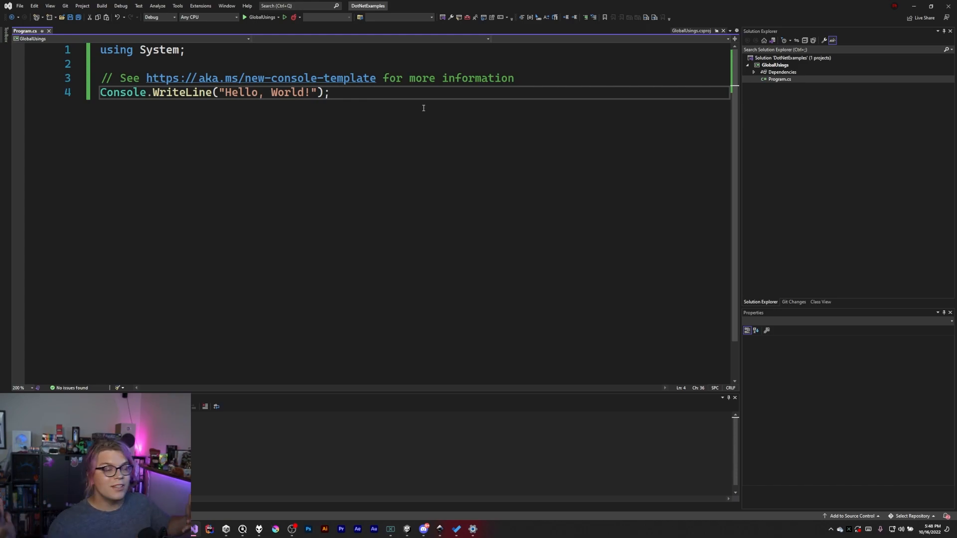
pyautogui.moveTo(390, 128)
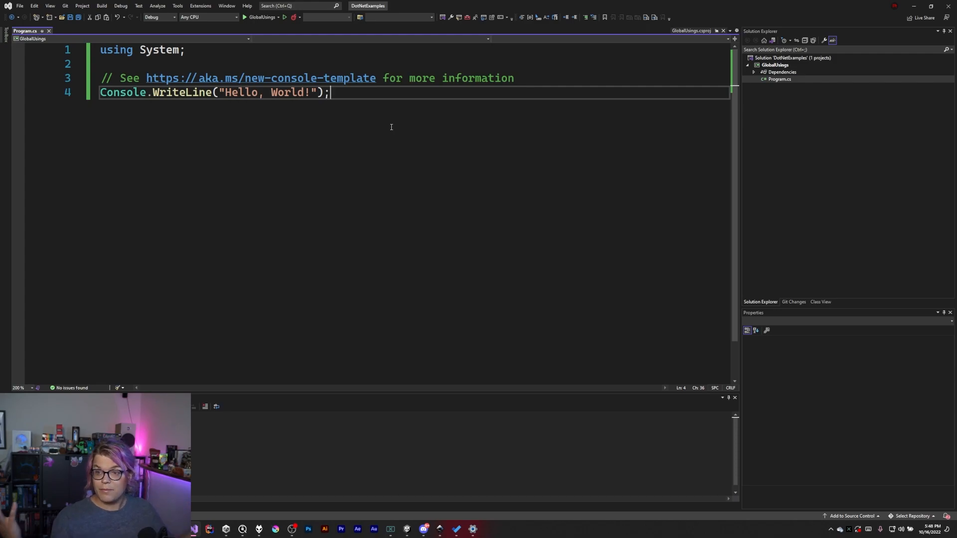
# Step: Replace the experimental Console.WriteLine line with 'using System.Linq;' beneath 'using System;'
pyautogui.write('Console.WriteLine(')
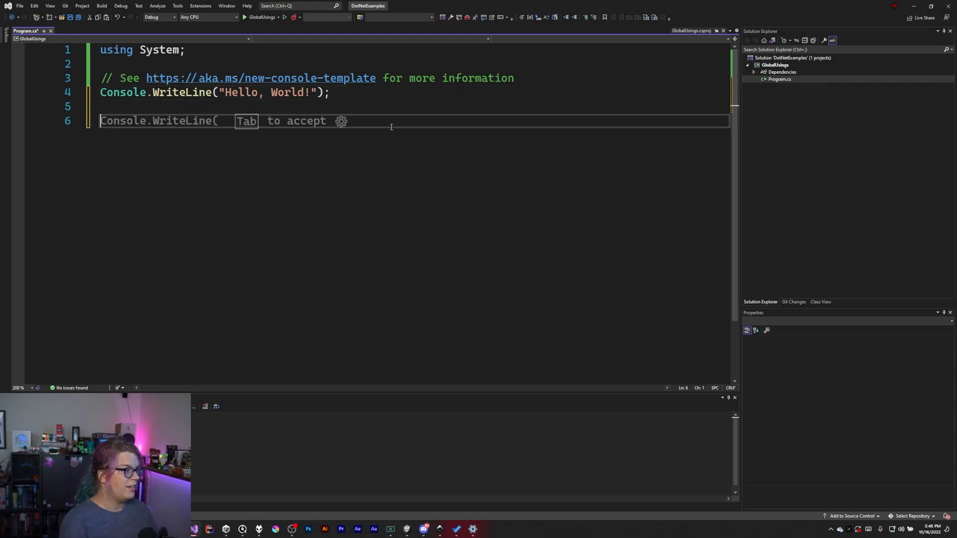
pyautogui.write('System.')
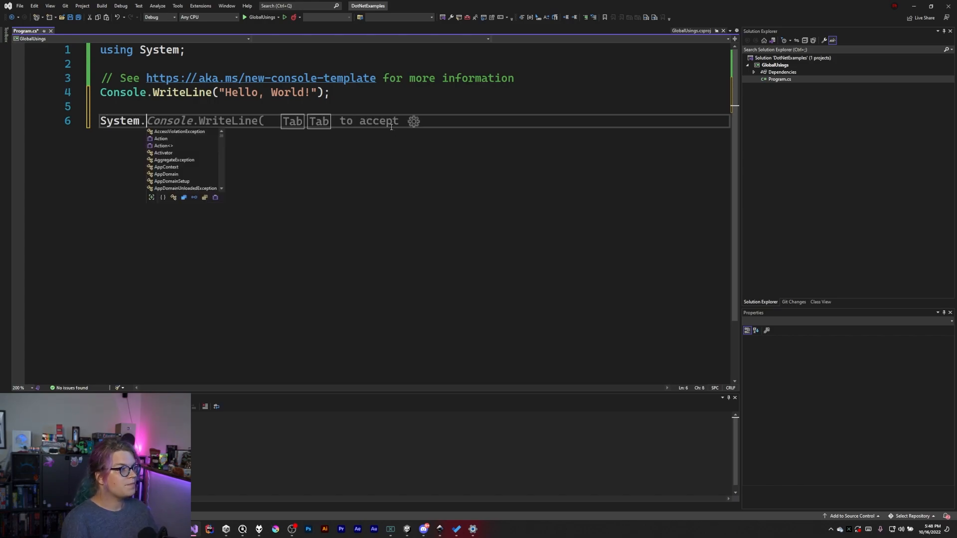
pyautogui.write('IO')
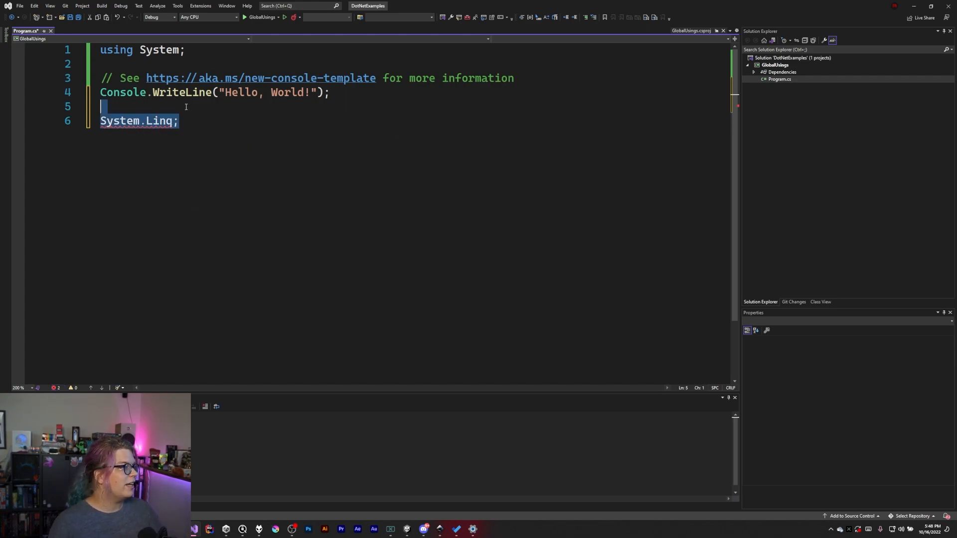
pyautogui.write('u')
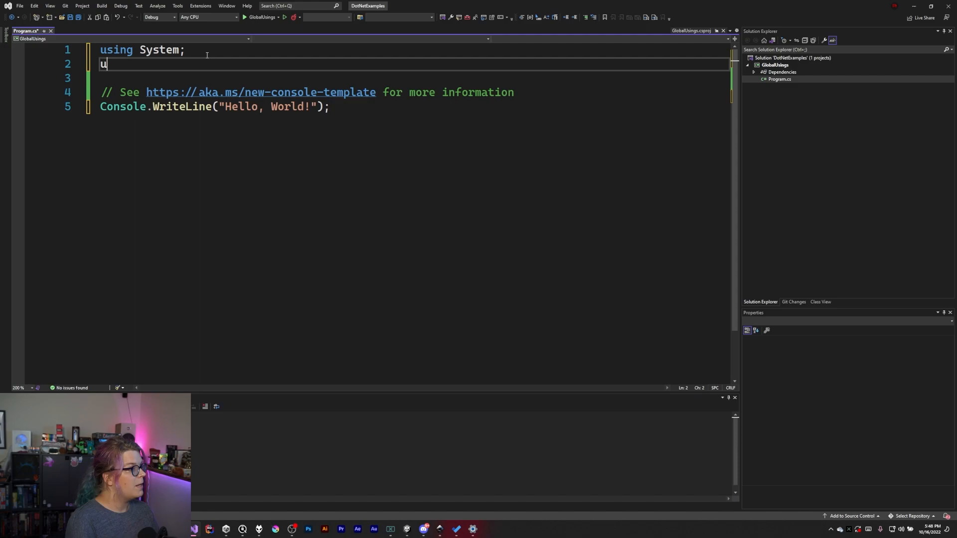
pyautogui.write('sing System.L')
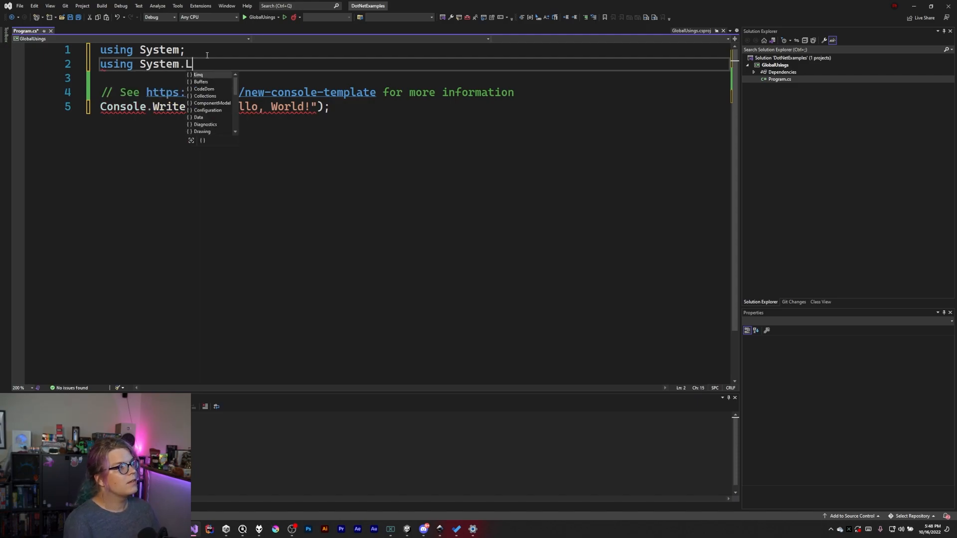
pyautogui.write('inq;')
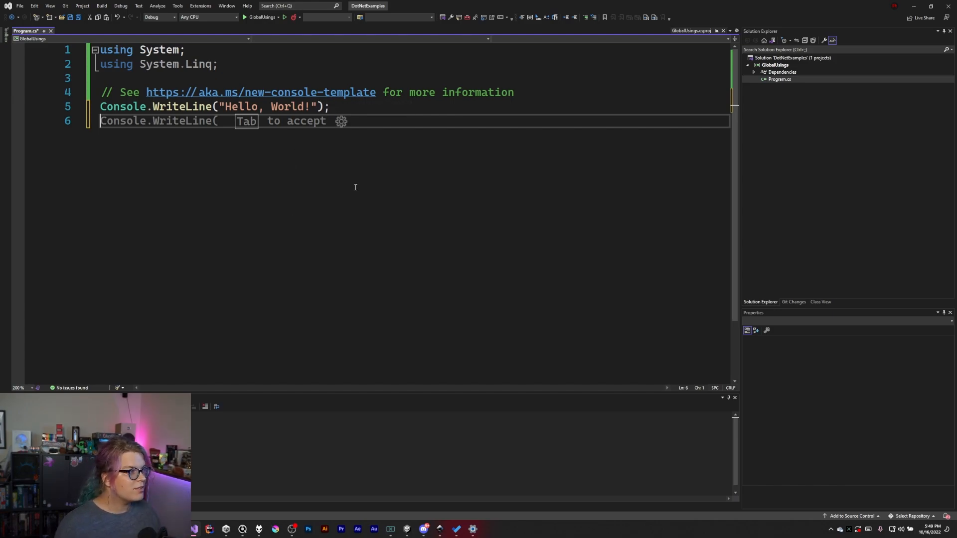
pyautogui.moveTo(374, 117)
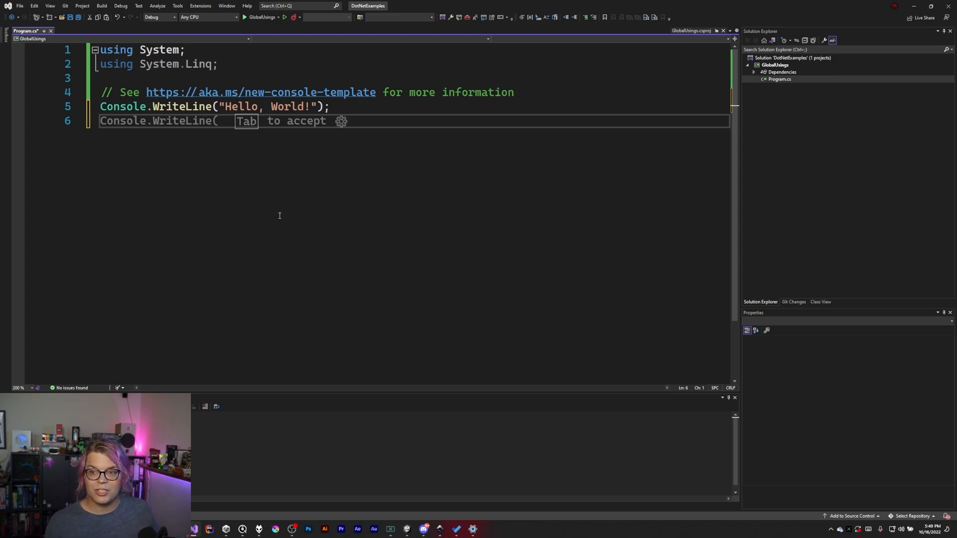
pyautogui.moveTo(369, 142)
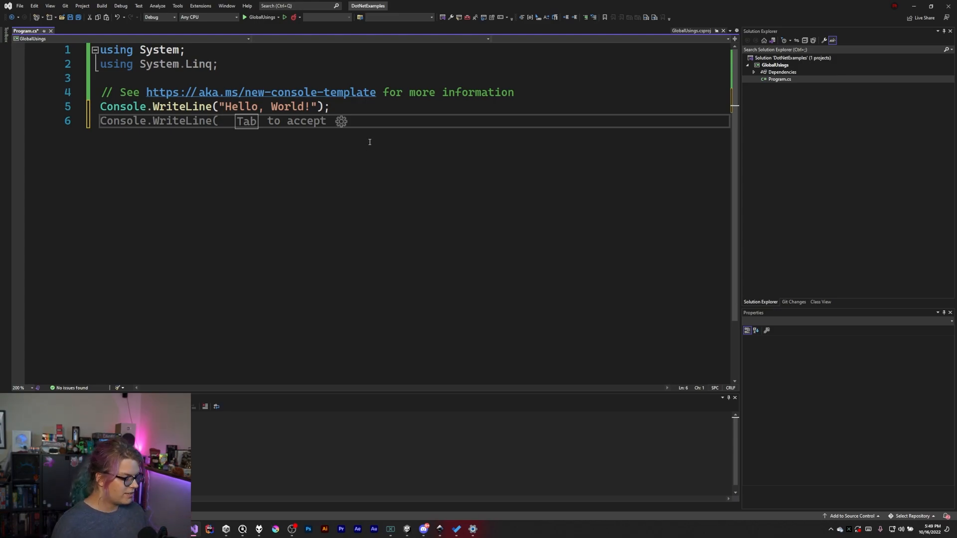
# Step: On a new line, type new string[].Select(t => t.First())
pyautogui.press('enter')
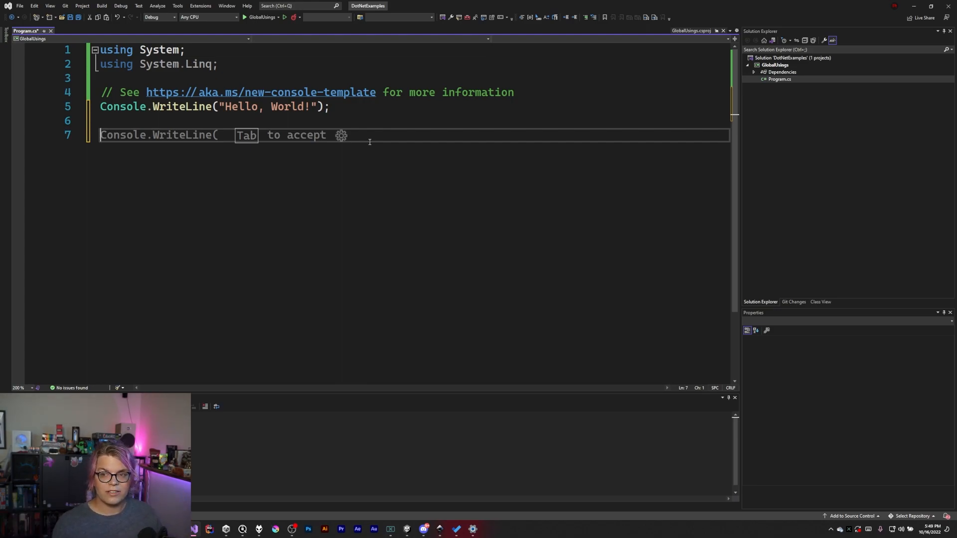
pyautogui.write('ne')
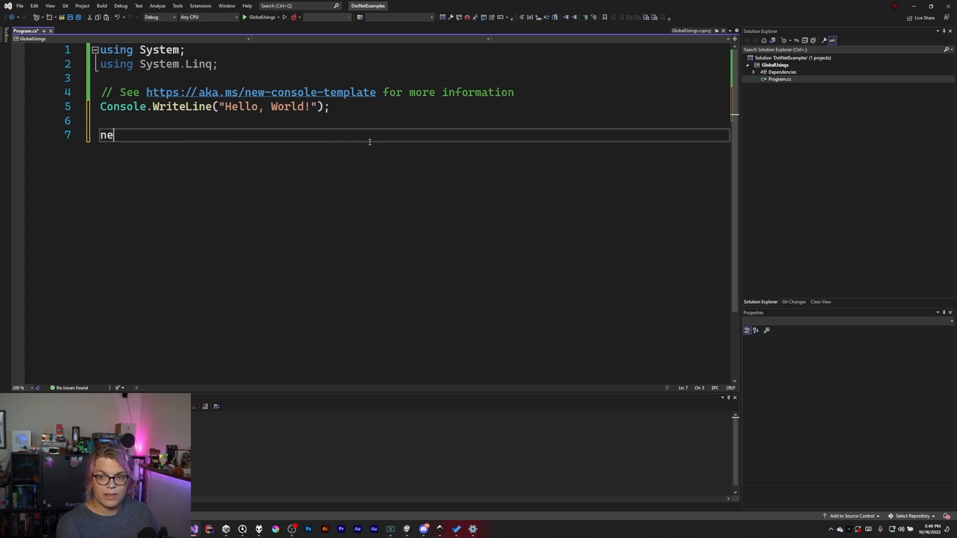
pyautogui.write('w')
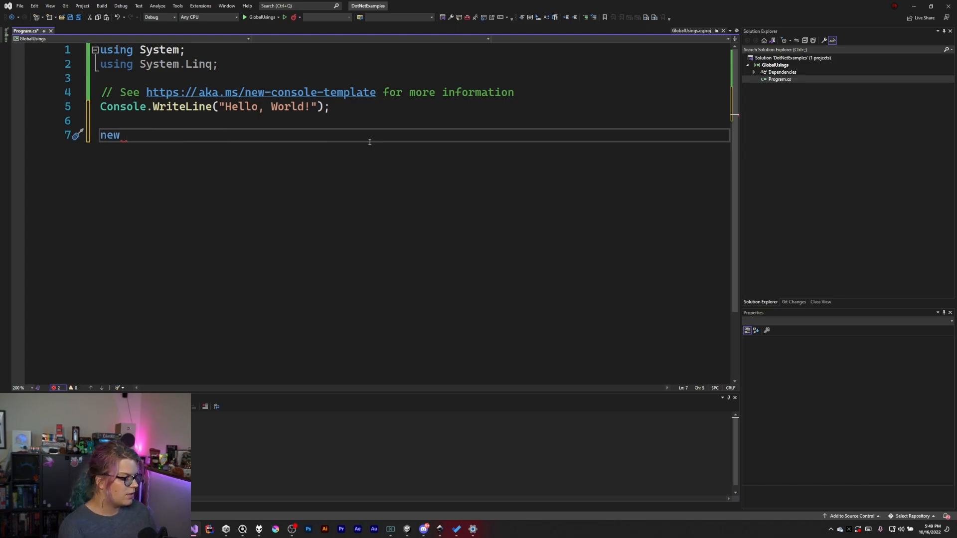
pyautogui.write('S')
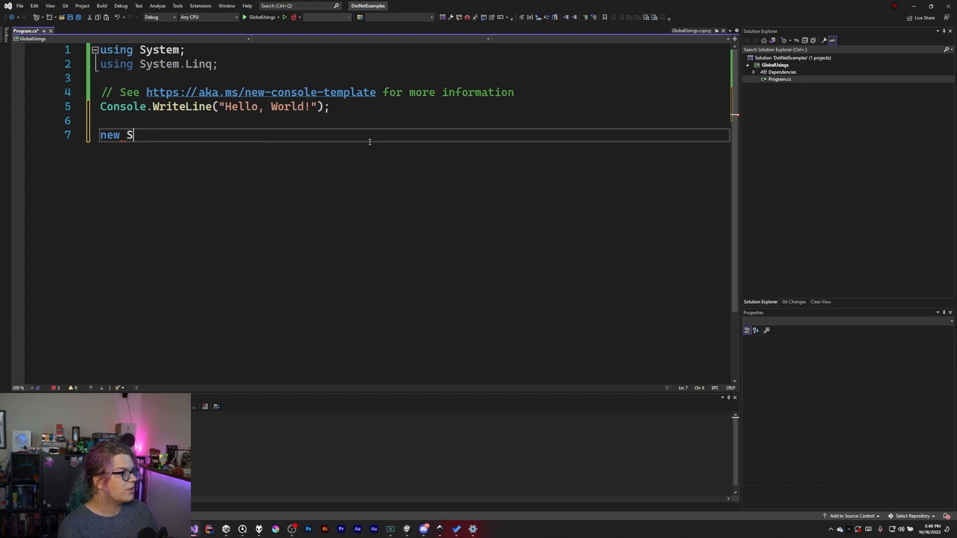
pyautogui.write('tring[]')
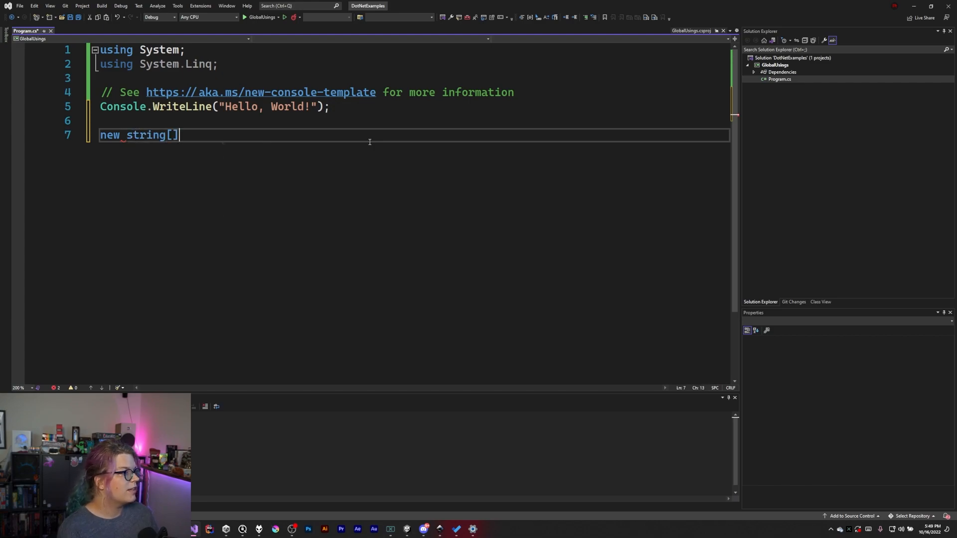
pyautogui.write('.')
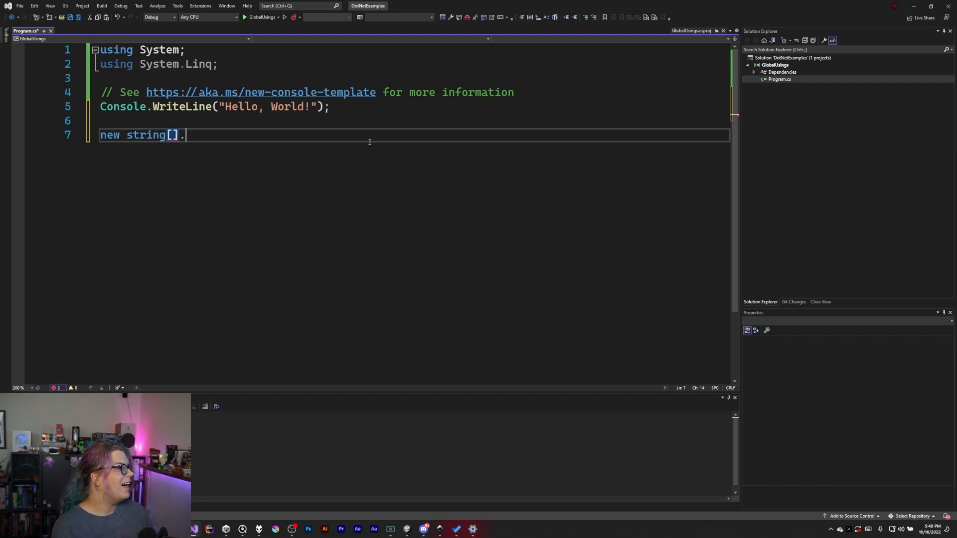
pyautogui.write('.')
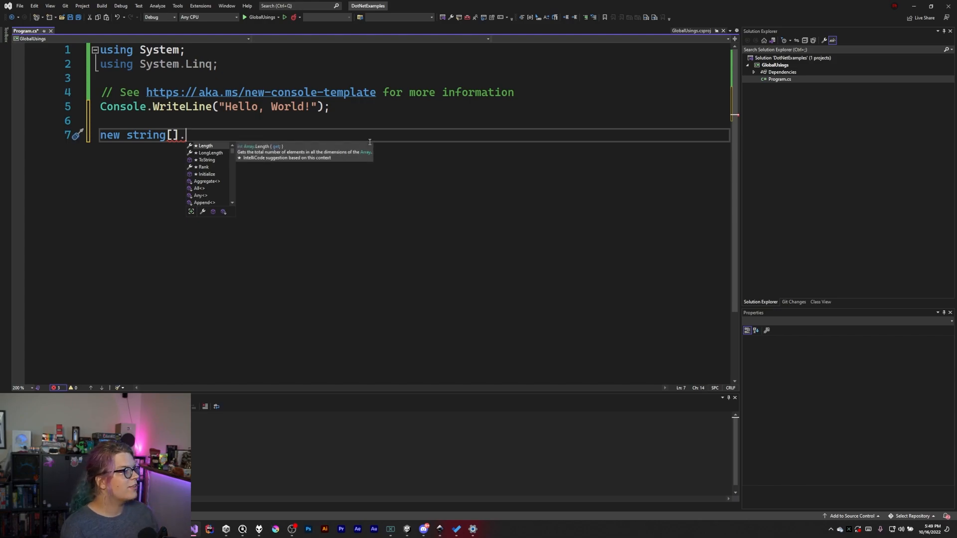
pyautogui.write('Select(')
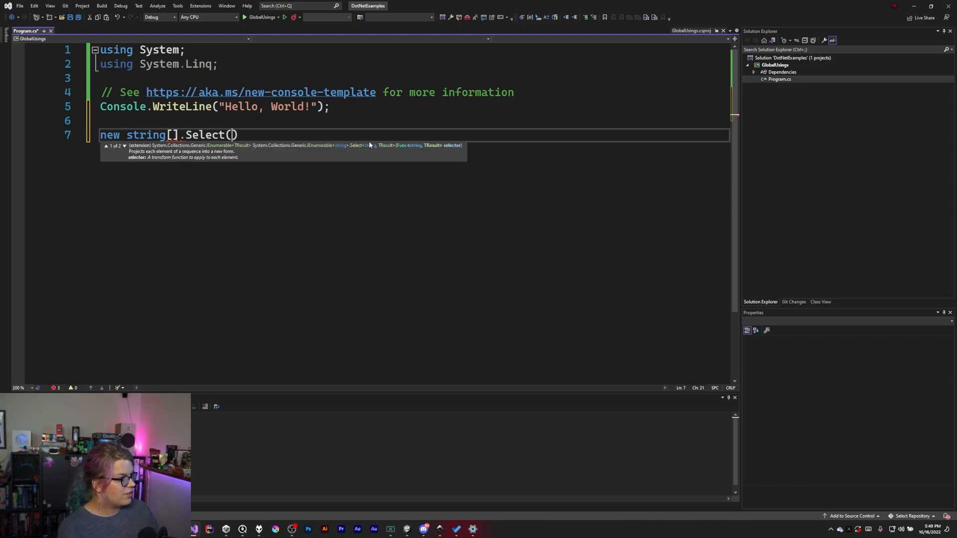
pyautogui.write('t')
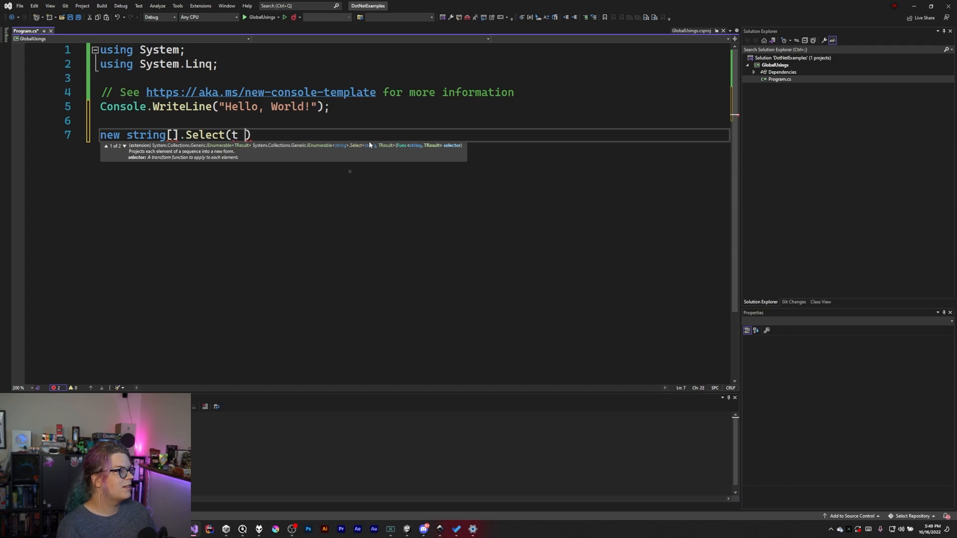
pyautogui.write('=> t.')
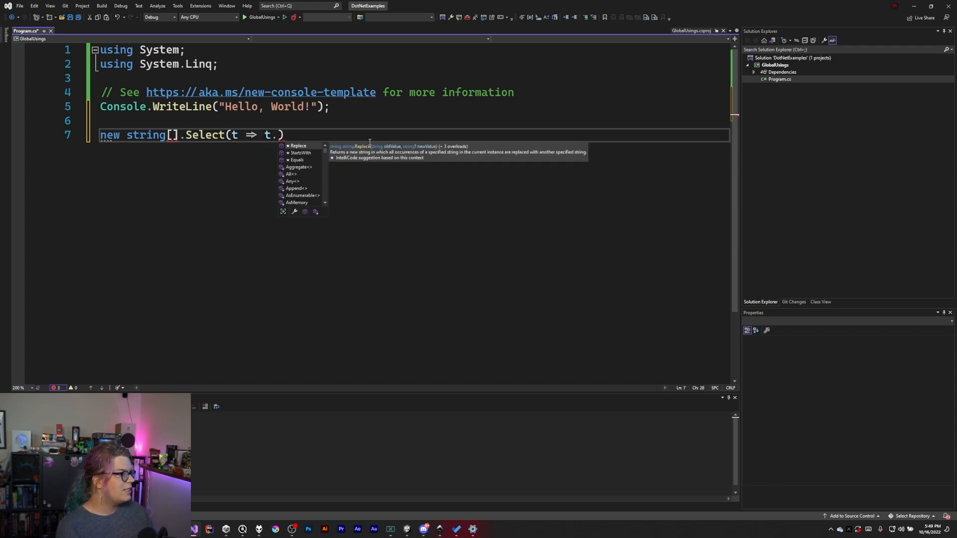
pyautogui.write('First()')
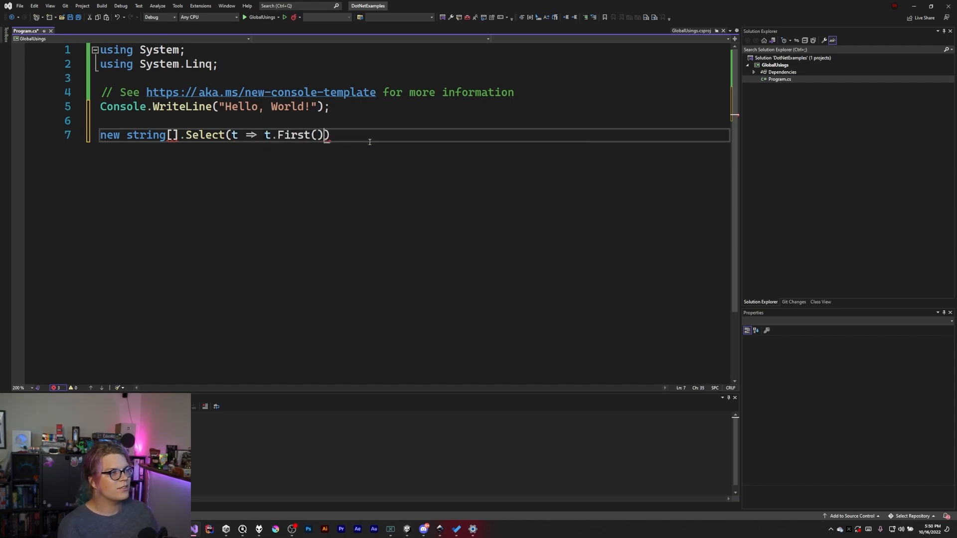
# Step: Append .Where(c => c < 'h') to keep characters below 'h'
pyautogui.write('.W')
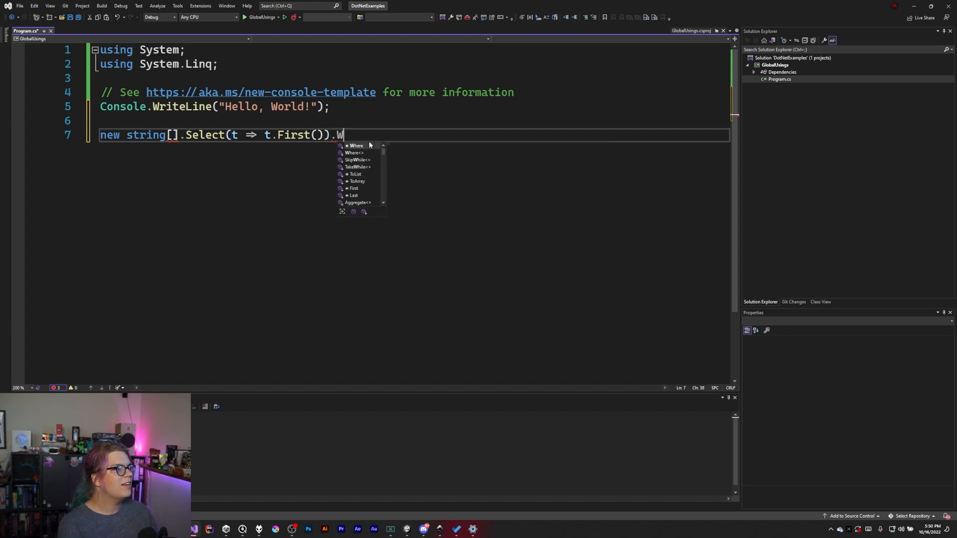
pyautogui.write('here()')
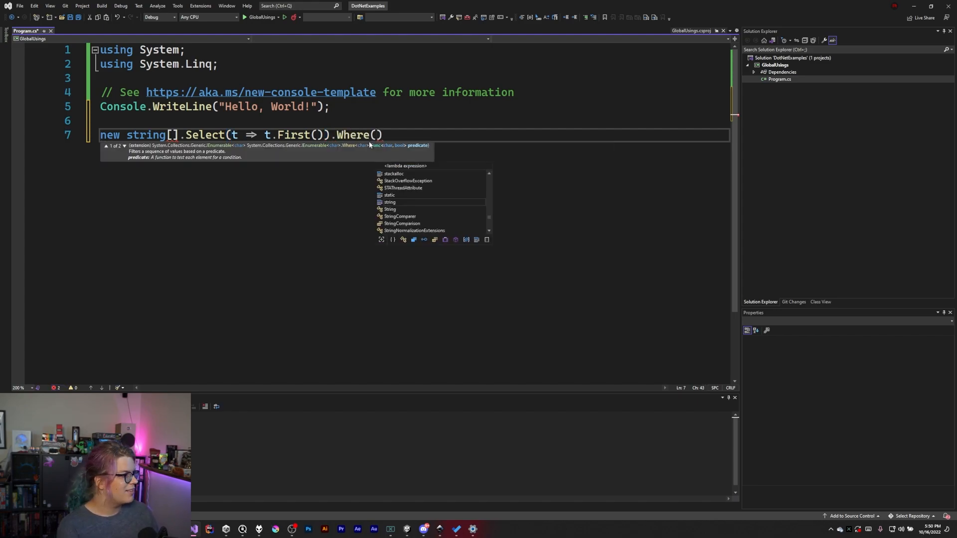
pyautogui.write('c => c <')
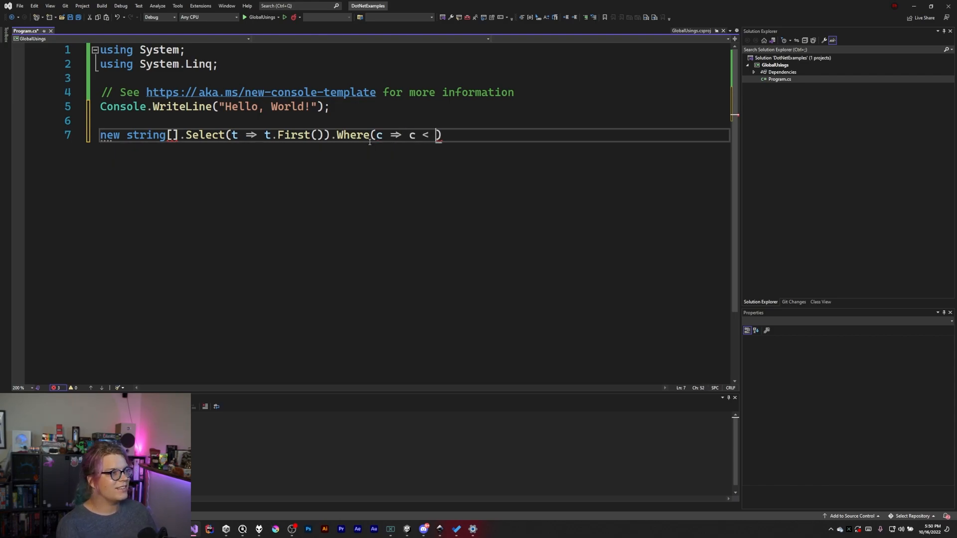
pyautogui.write("''")
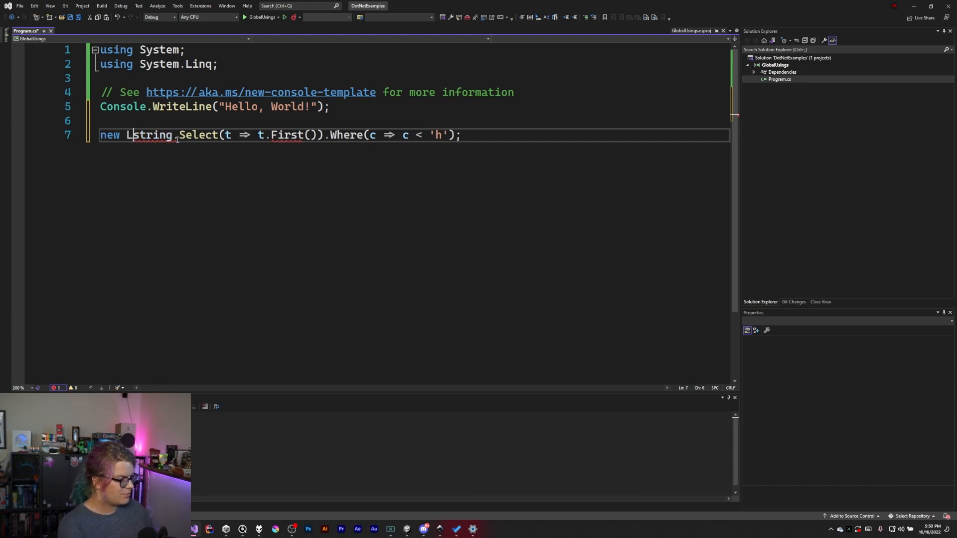
# Step: Change the source to new List<string>() and add the System.Collections.Generic using via quick action
pyautogui.write('ist<string<')
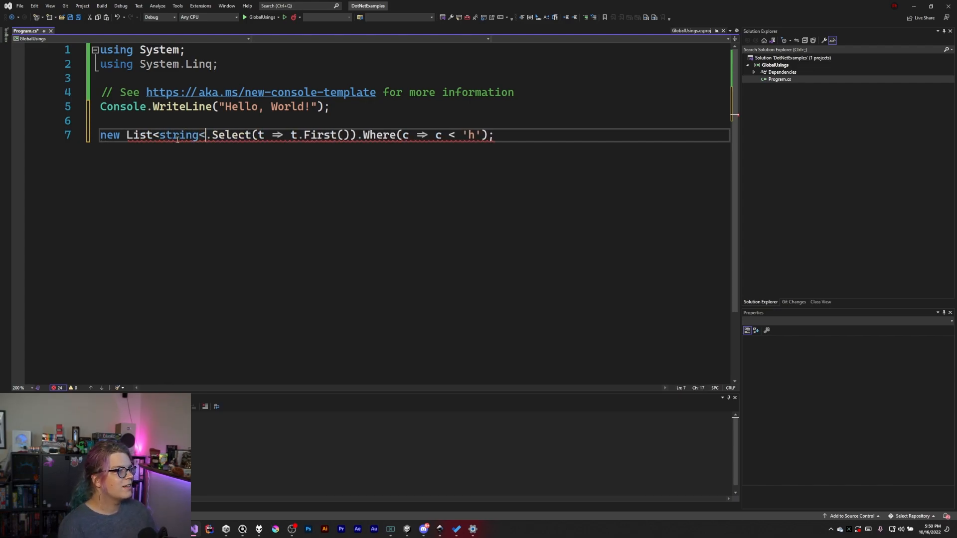
pyautogui.write('>()')
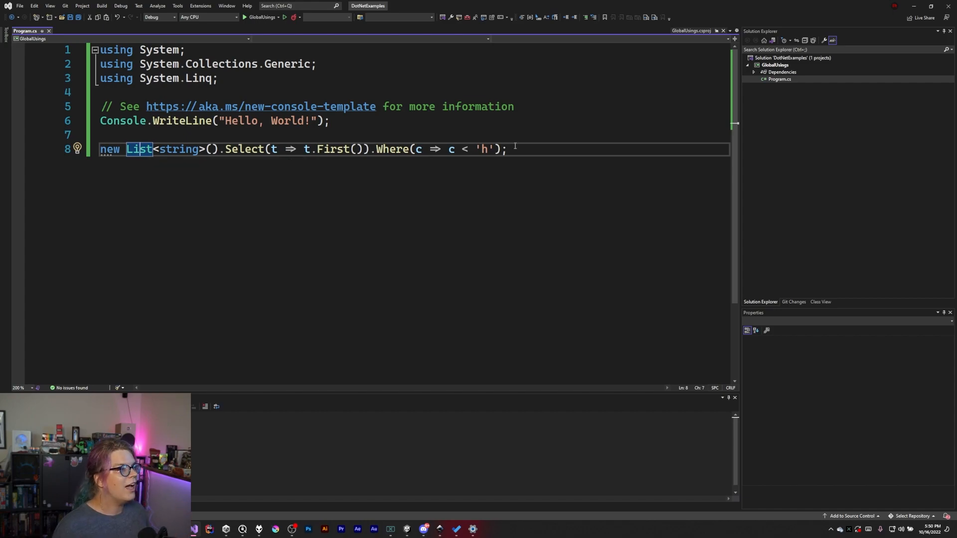
pyautogui.click(505, 149)
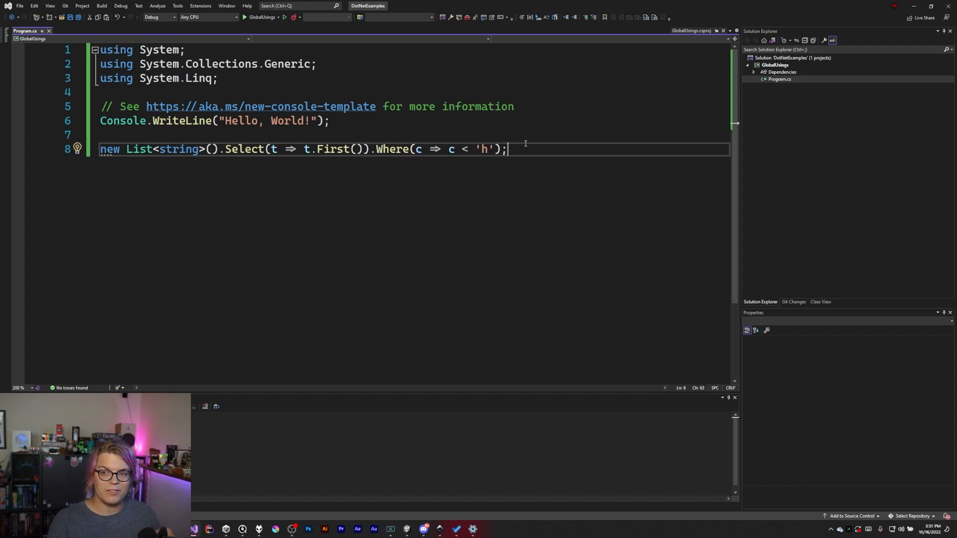
# Step: Move System.Linq to line 1 as 'global using System.Linq;' and open the GlobalUsings .csproj
pyautogui.doubleClick(244, 149)
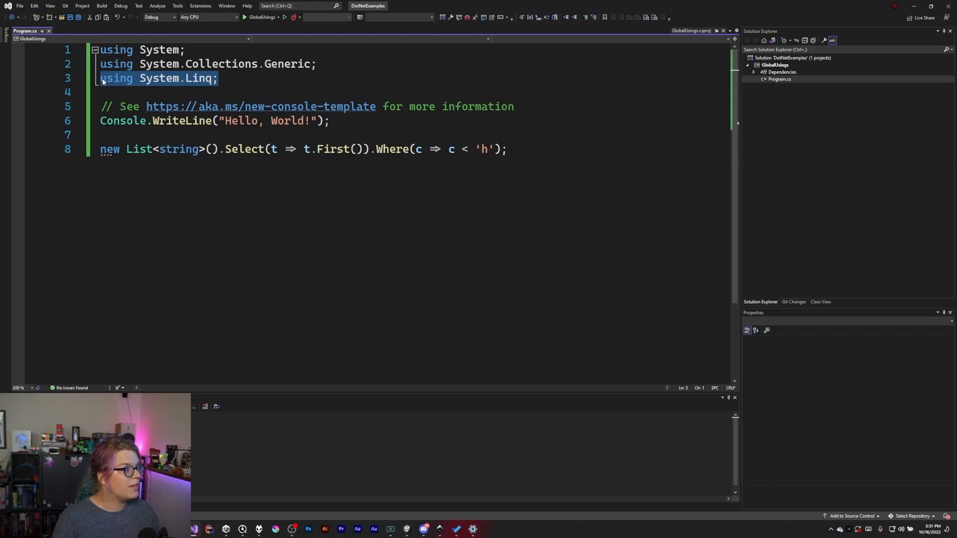
pyautogui.write('global')
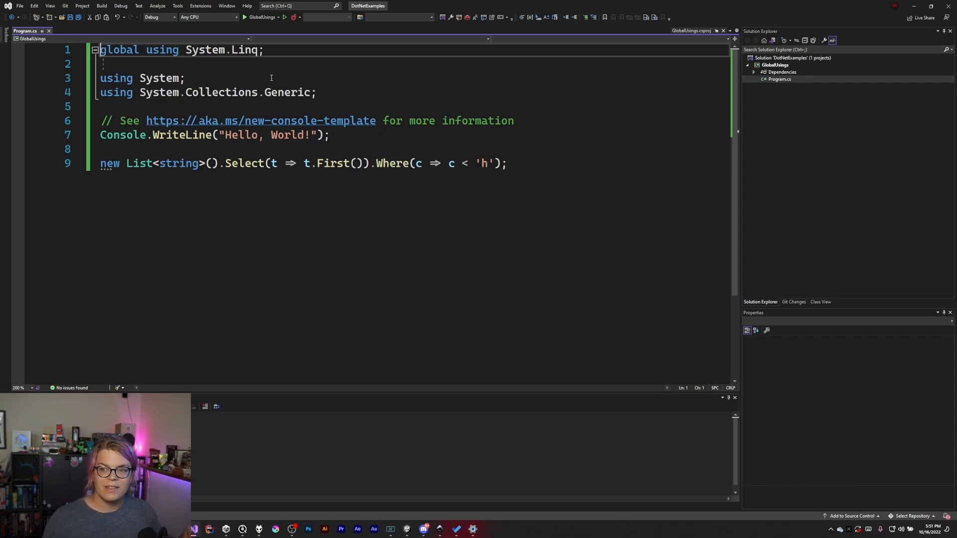
pyautogui.click(257, 50)
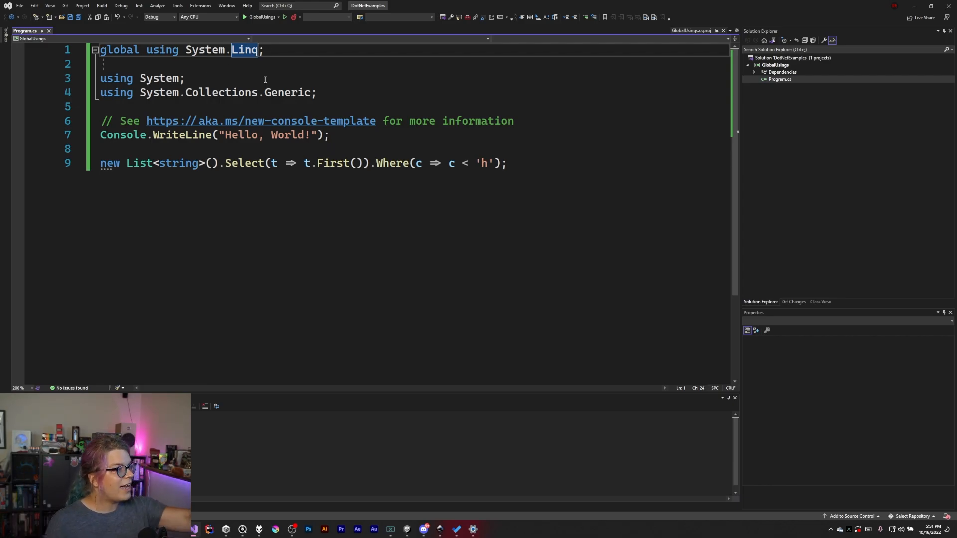
pyautogui.click(774, 65)
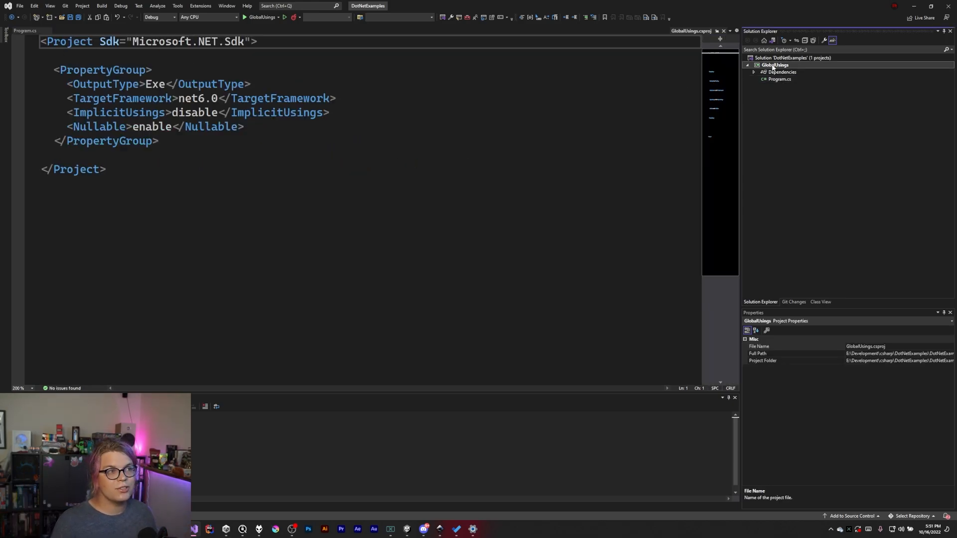
# Step: Add a class file named Sorter.cs to the GlobalUsings project
pyautogui.rightClick(775, 64)
pyautogui.write('Sorte.cs')
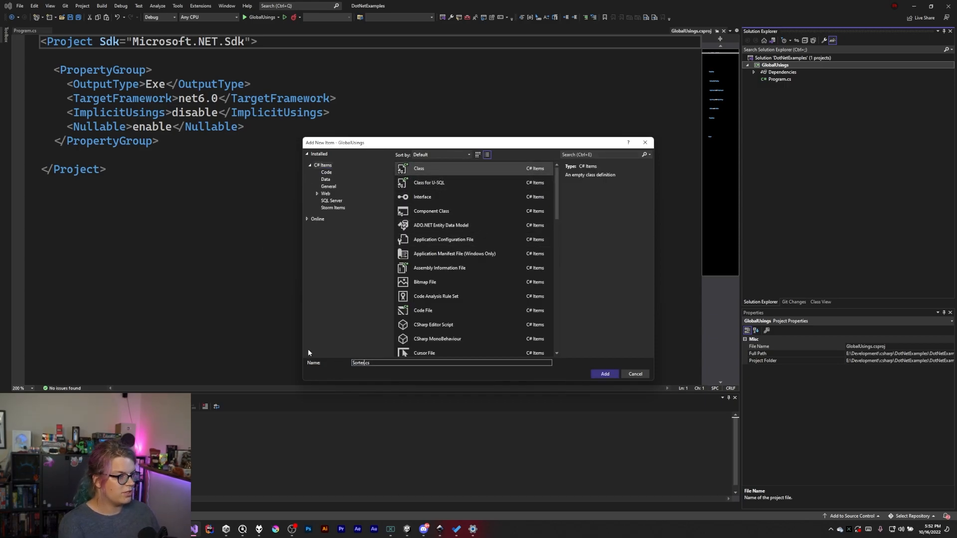
pyautogui.click(603, 373)
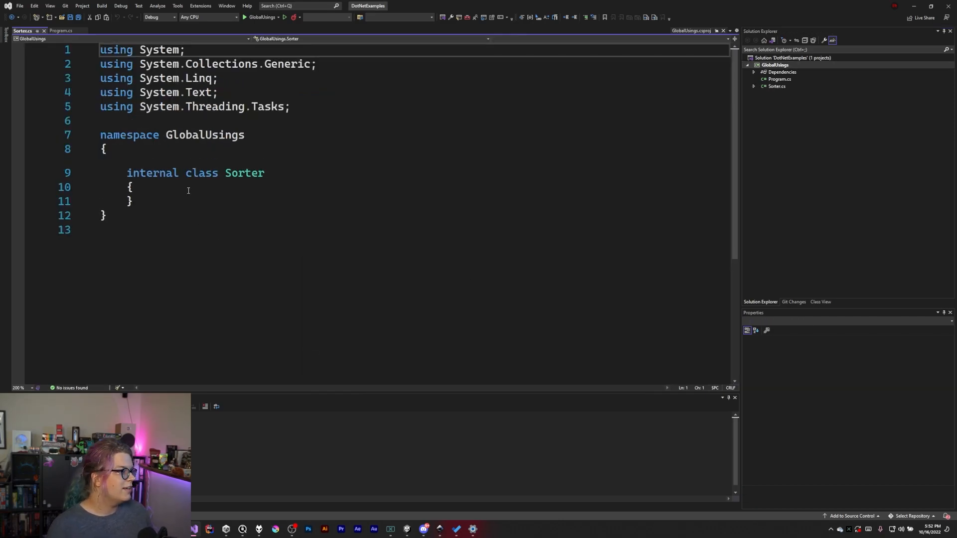
# Step: Declare a static public Sort method in Sorter that takes a list parameter
pyautogui.write('static')
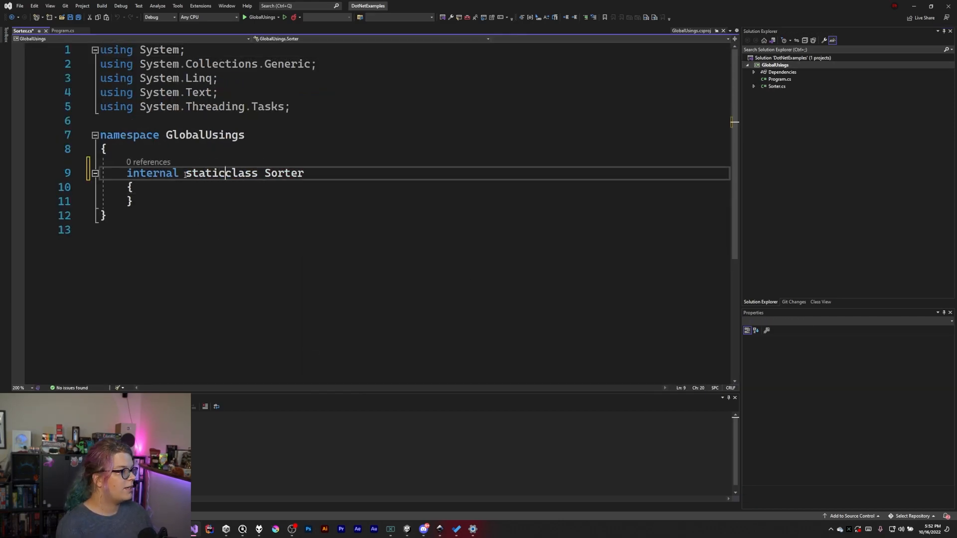
pyautogui.write('p')
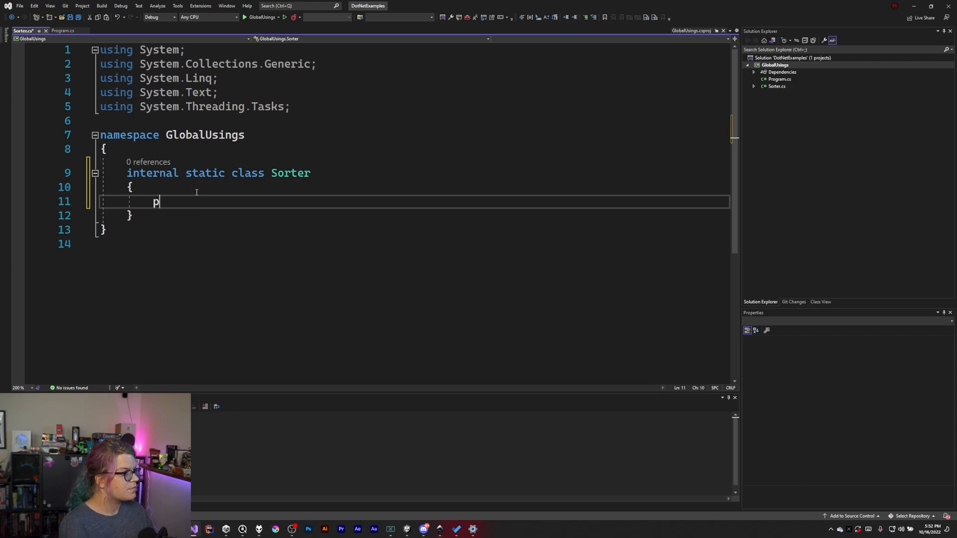
pyautogui.write('ublic void')
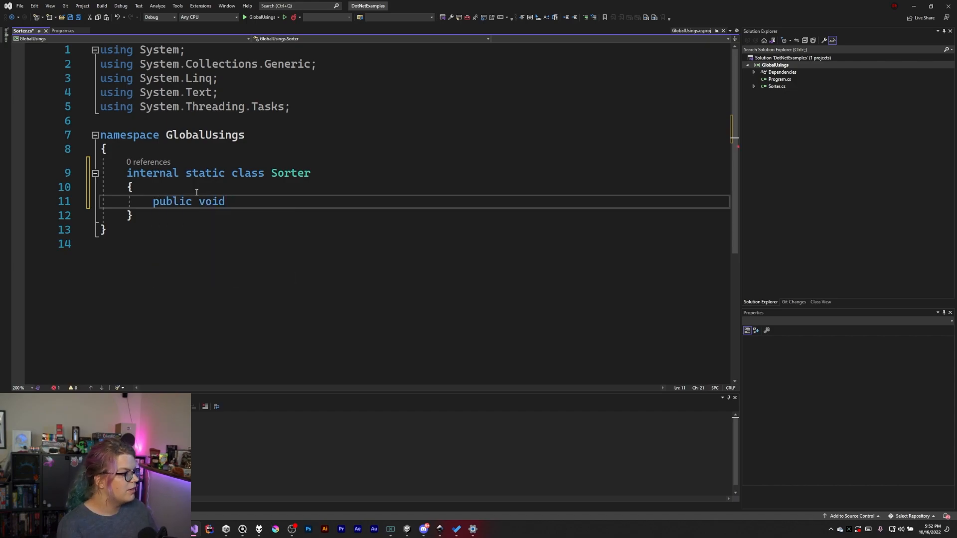
pyautogui.write('IEnumerable<o>')
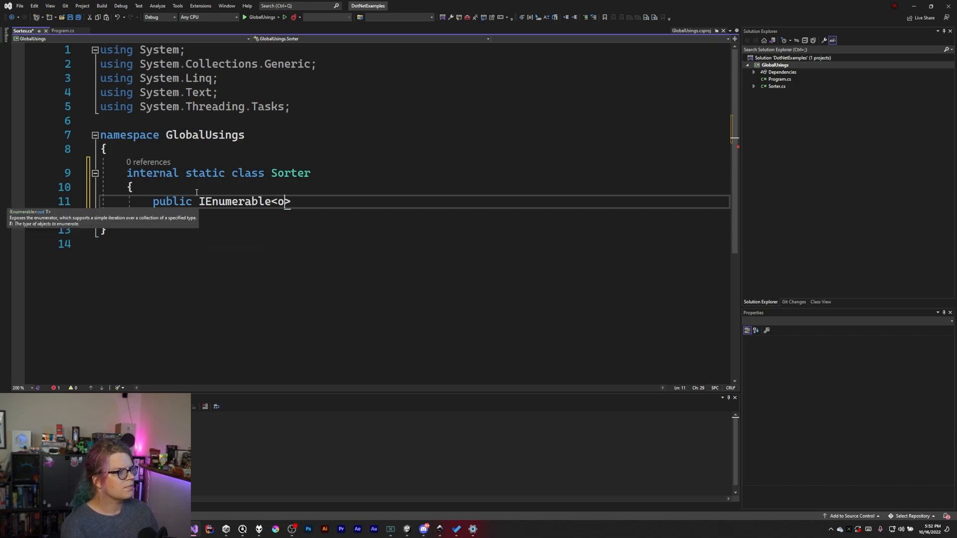
pyautogui.write('bject>')
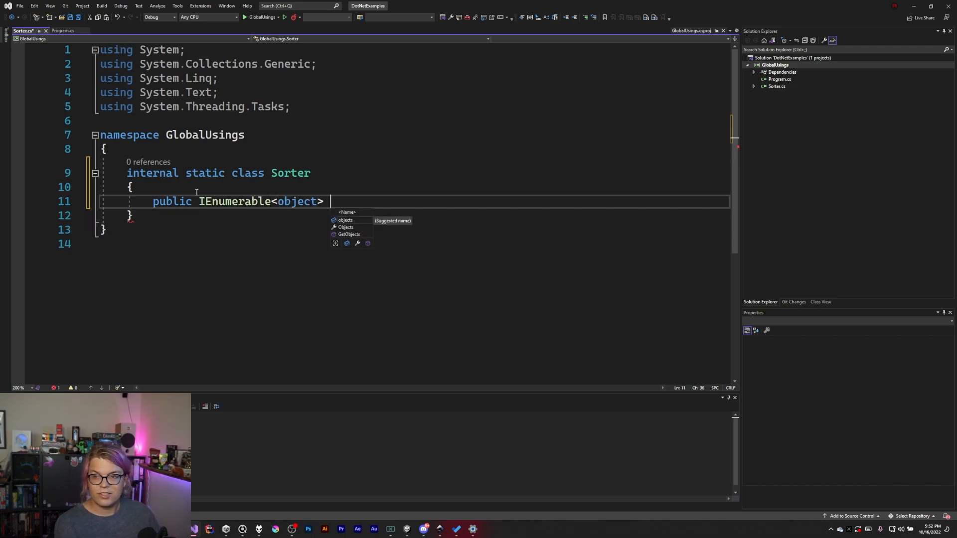
pyautogui.write('S')
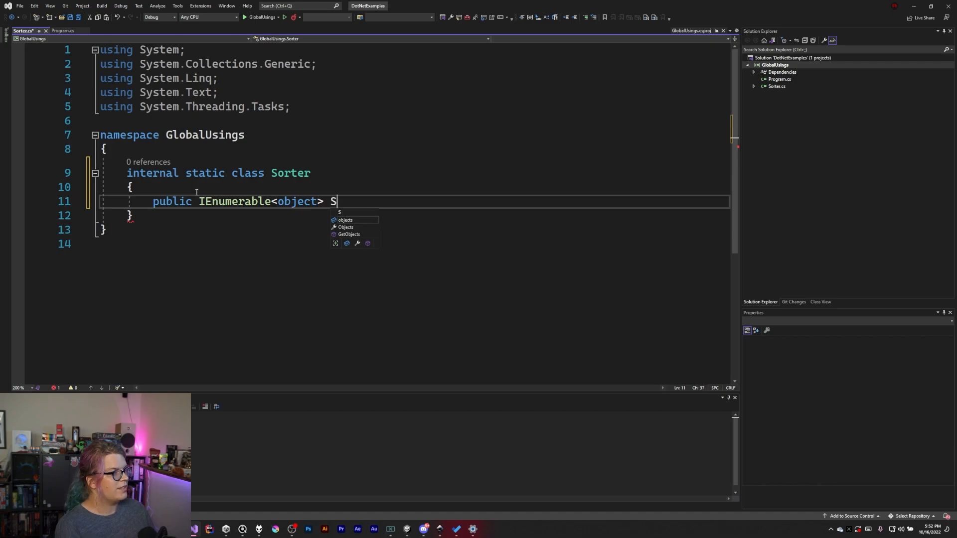
pyautogui.write('ort()')
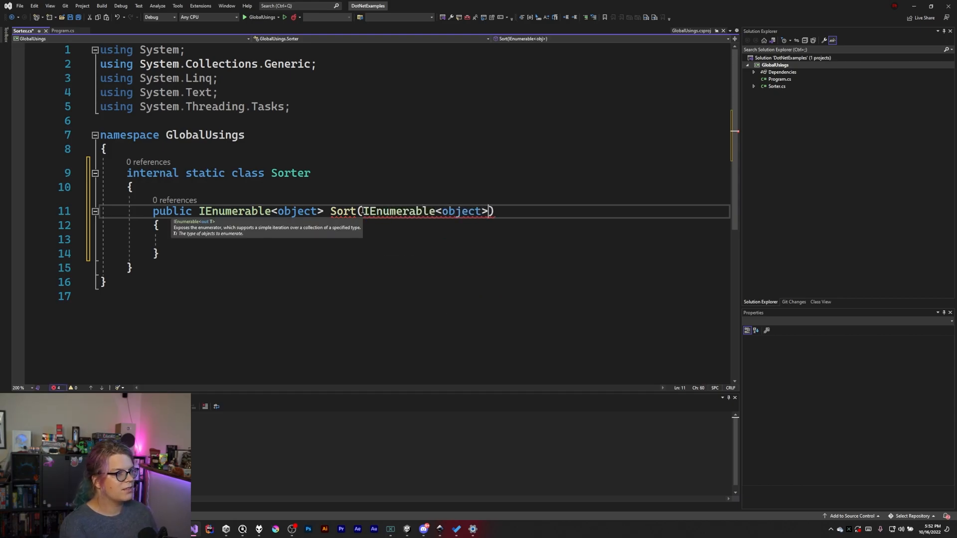
pyautogui.write('list')
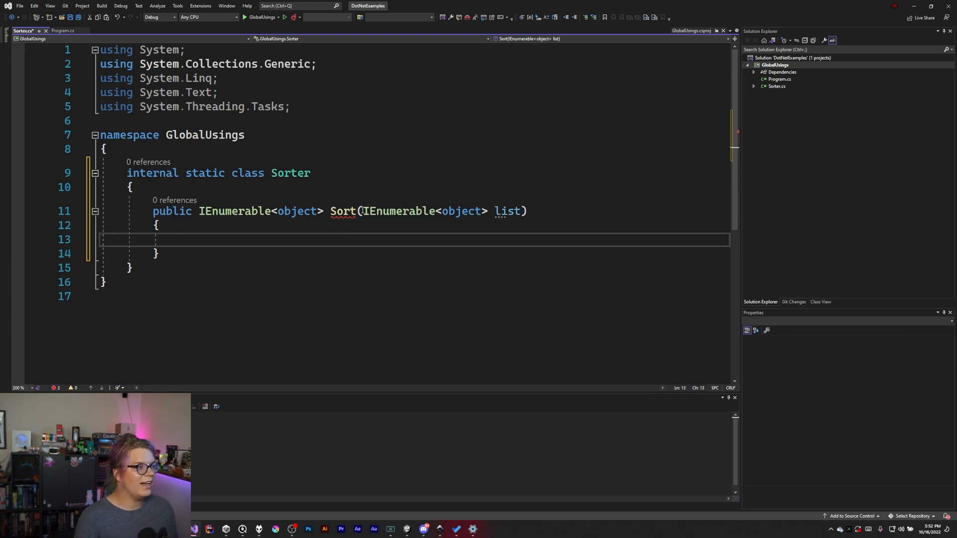
pyautogui.moveTo(211, 226)
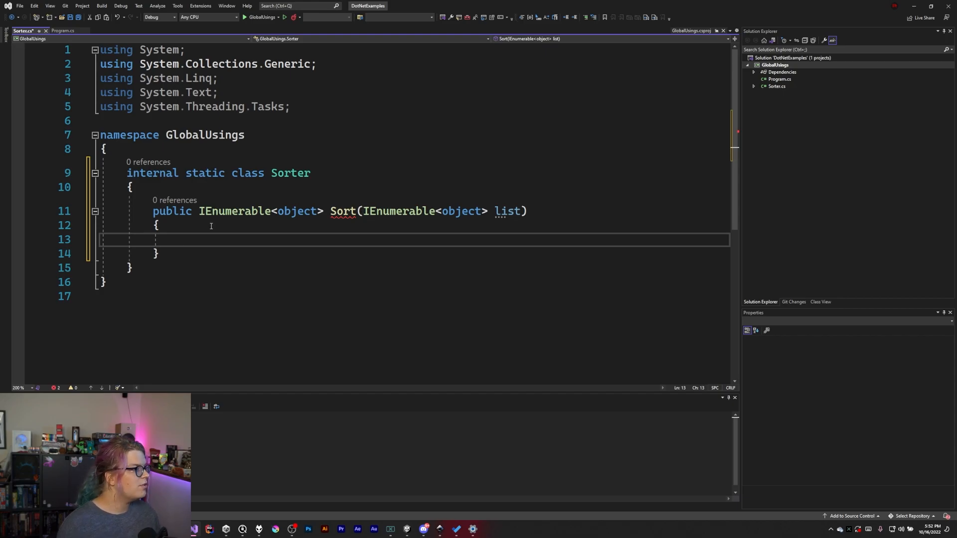
# Step: Make Sorter static and have Sort return list.OrderBy(x => x).ToList()
pyautogui.write('static')
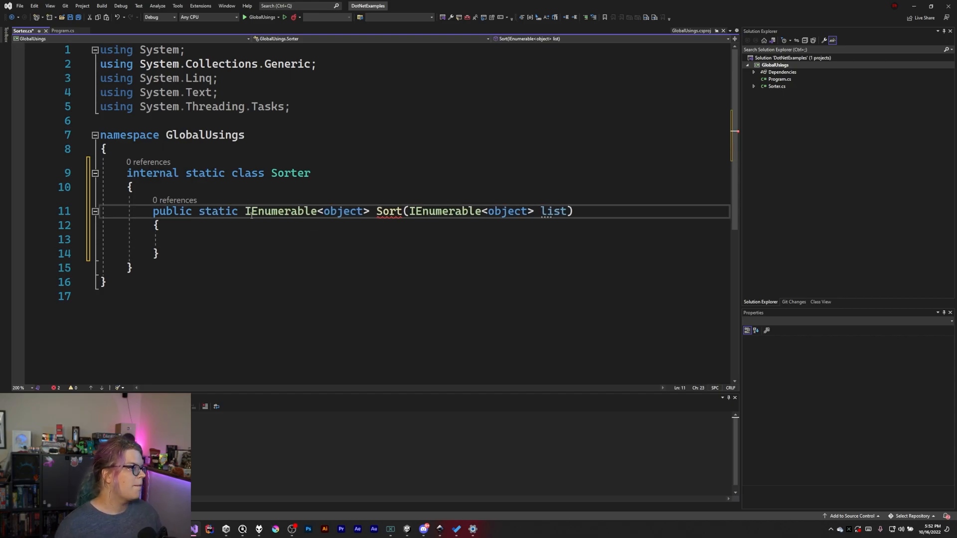
pyautogui.write('te')
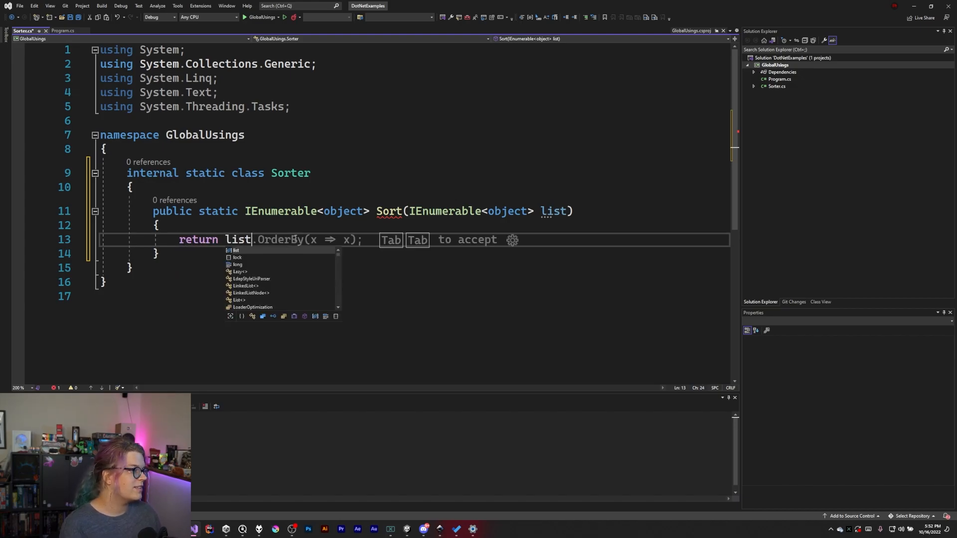
pyautogui.write('.org')
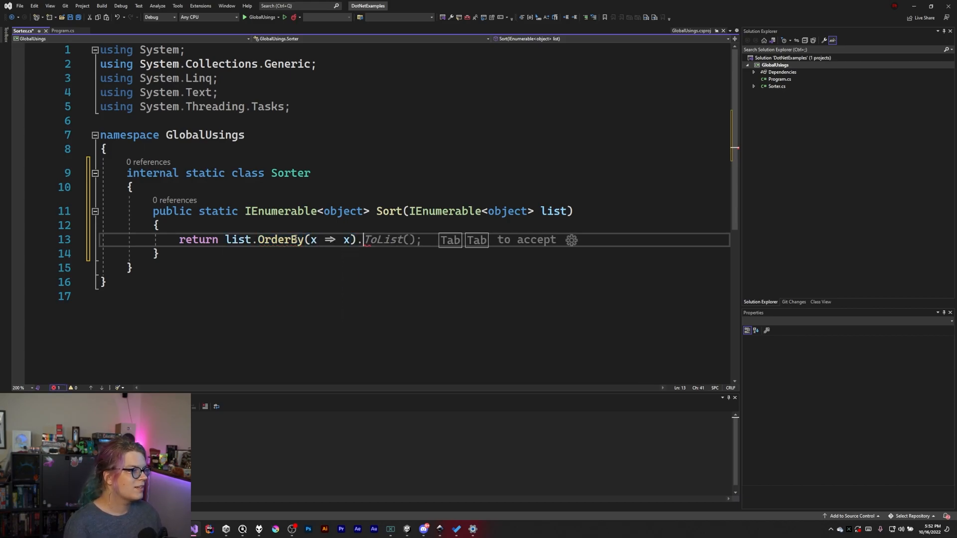
pyautogui.press('Tab')
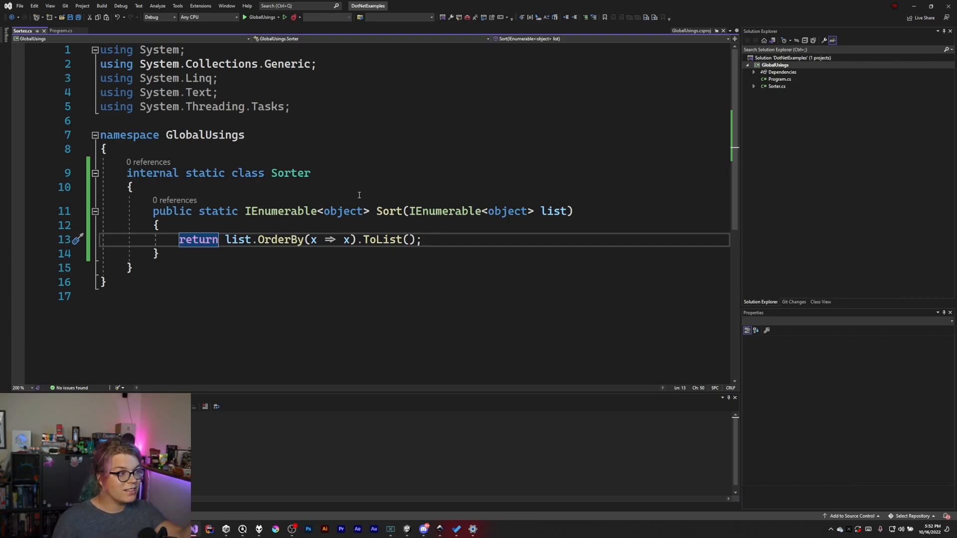
pyautogui.moveTo(455, 240)
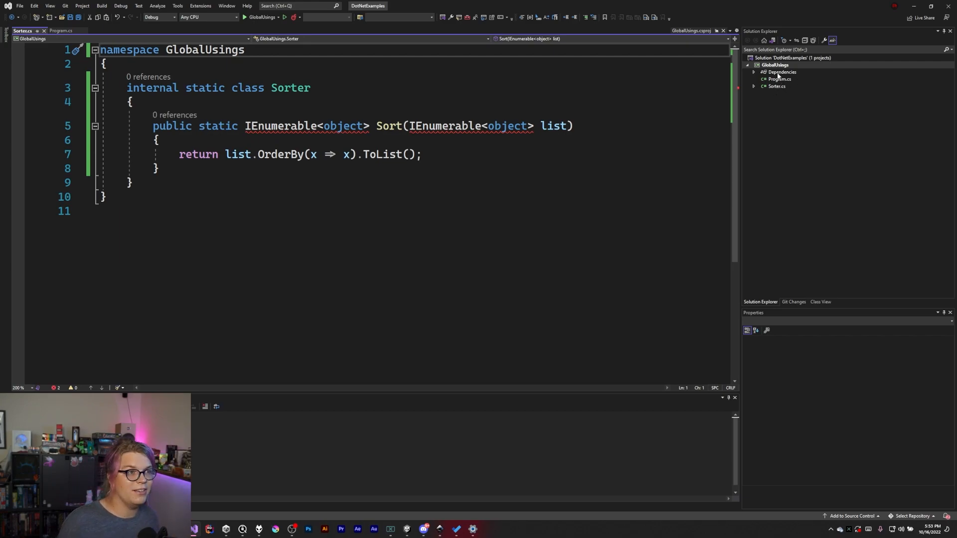
# Step: Make System.Collections.Generic a global using in Program.cs, then check Sorter.cs for errors
pyautogui.click(780, 78)
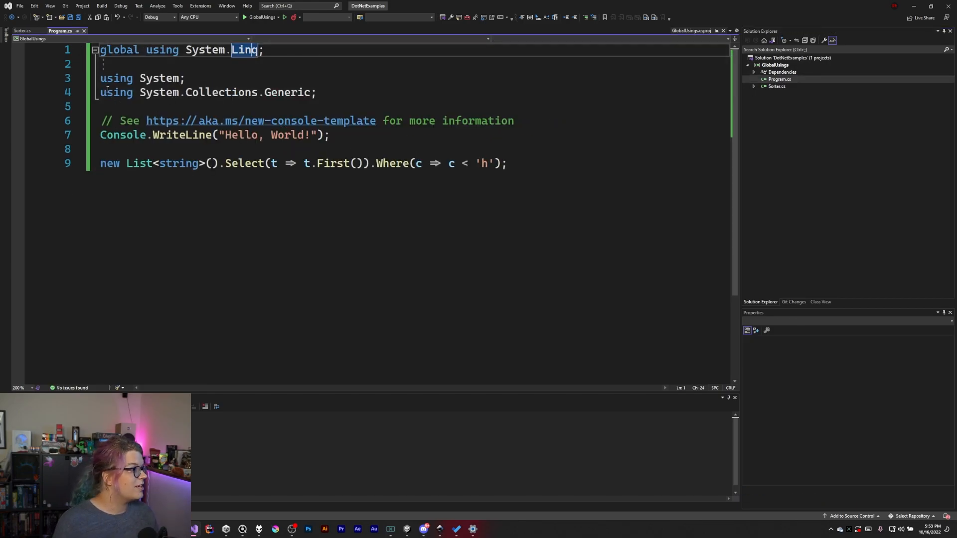
pyautogui.write('global using System.Collections.Generic;')
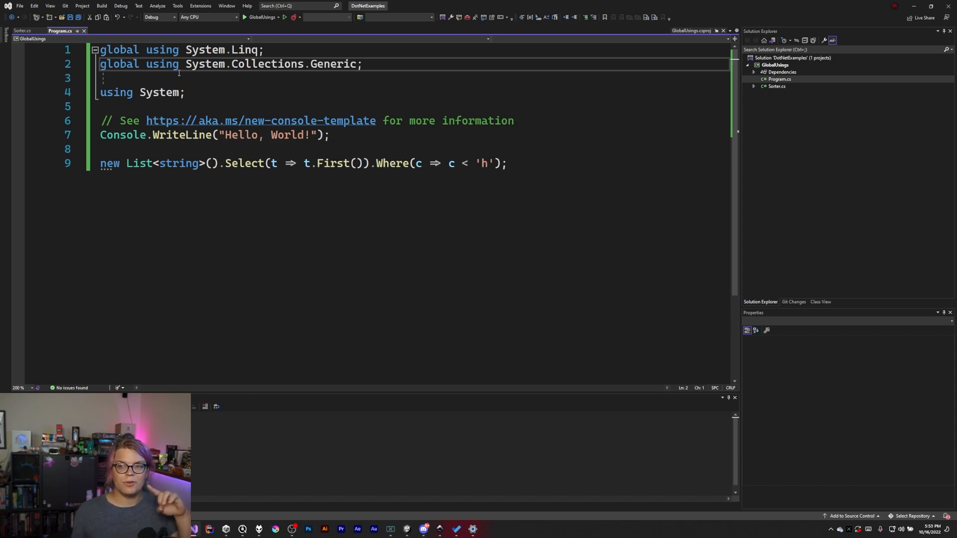
pyautogui.moveTo(252, 30)
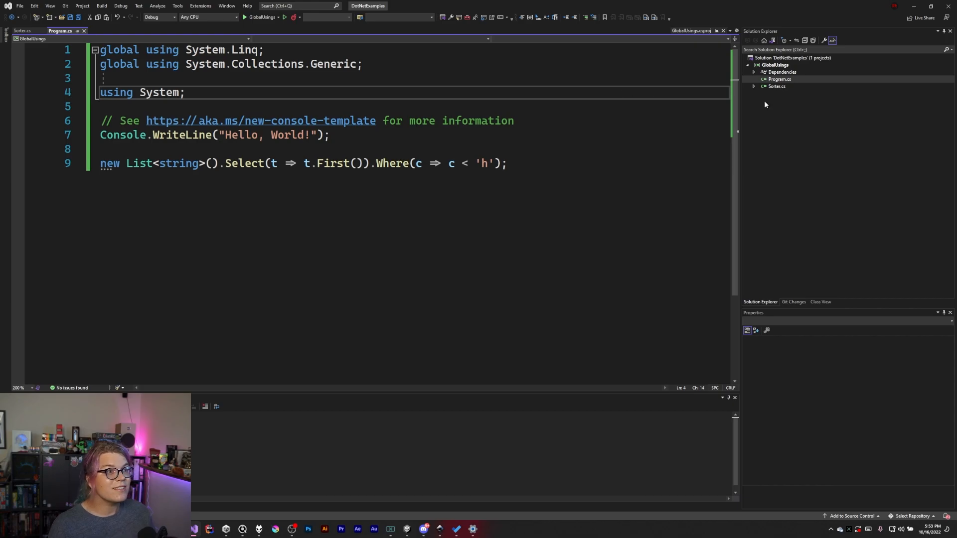
pyautogui.click(24, 30)
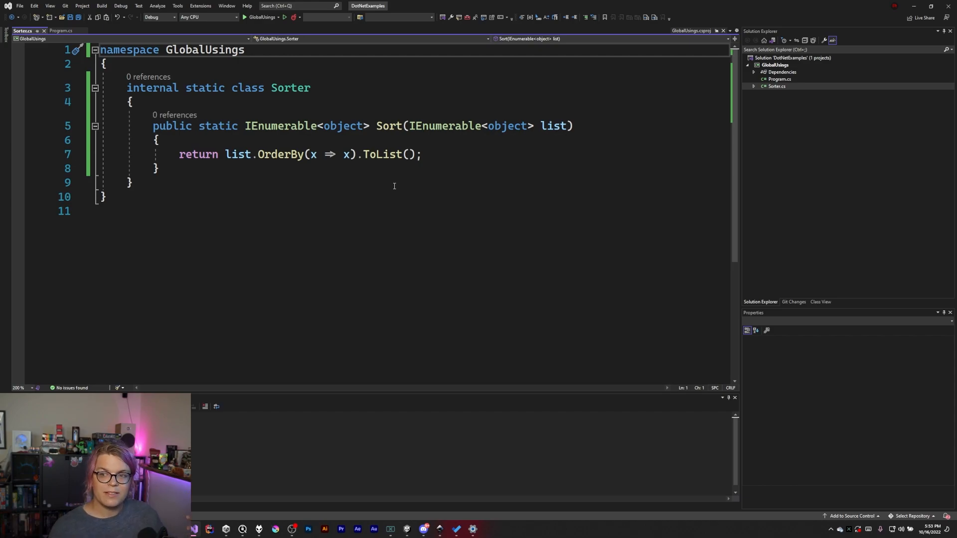
pyautogui.moveTo(346, 154)
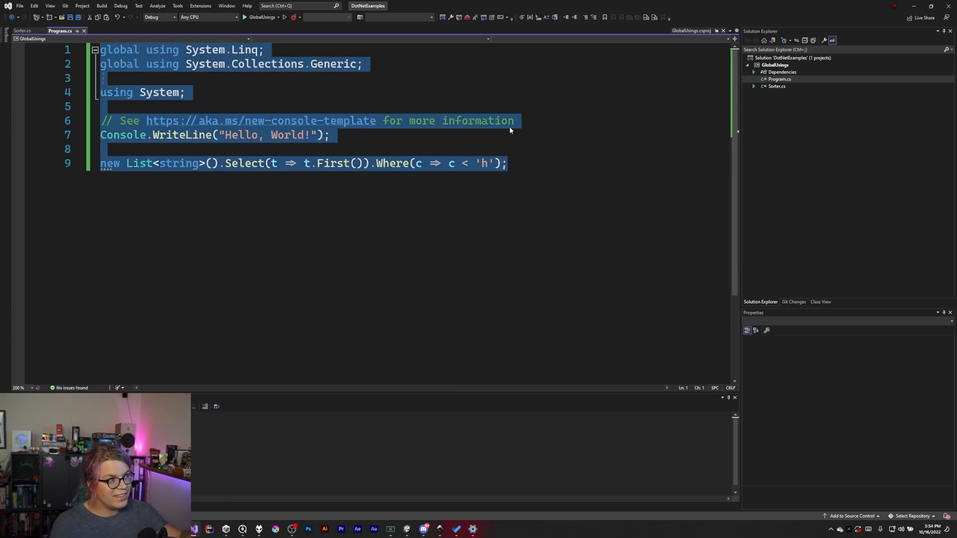
# Step: Deselect the Program.cs code and bring up the project's add-file menu for GlobalUsings.cs
pyautogui.click(516, 120)
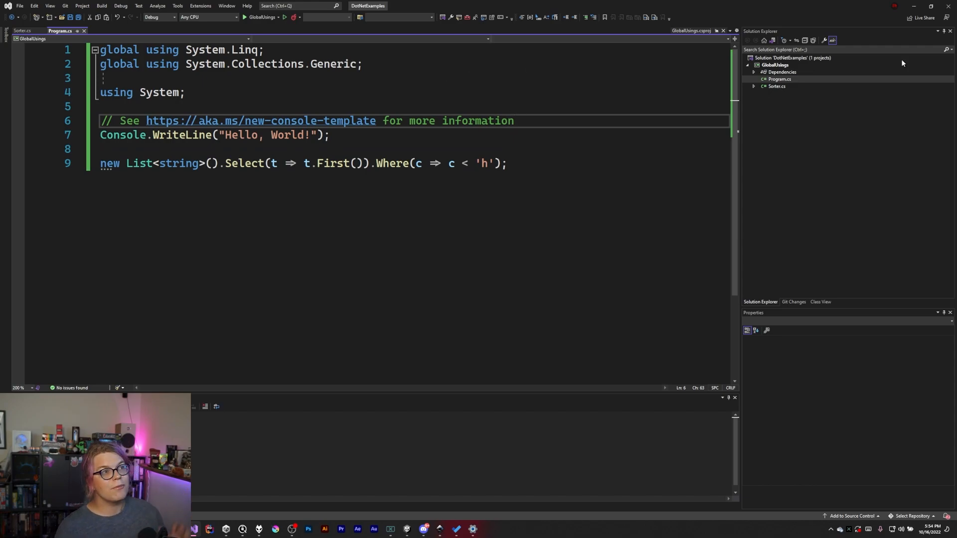
pyautogui.rightClick(774, 65)
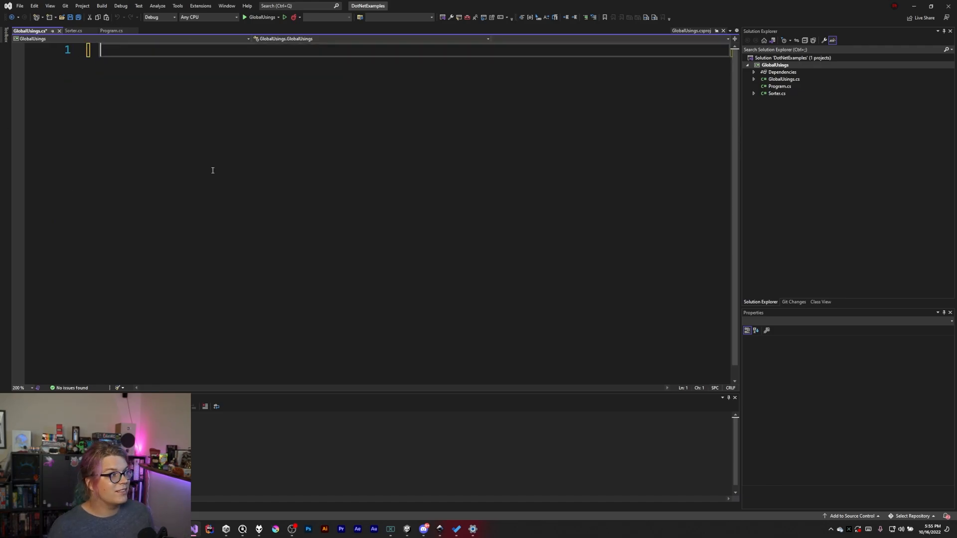
# Step: Add 'global using System;' above the pasted global usings in GlobalUsings.cs, then view Program.cs
pyautogui.click(783, 78)
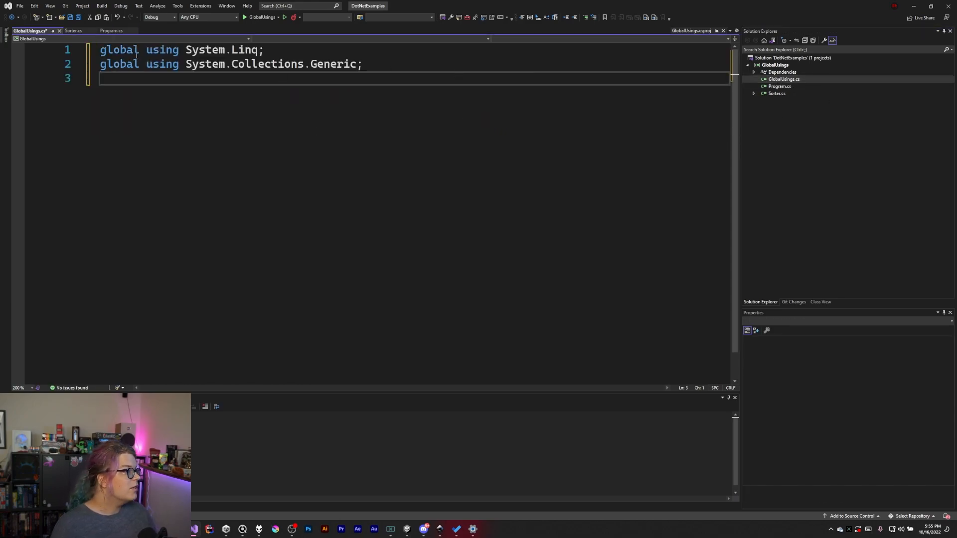
pyautogui.press('Enter')
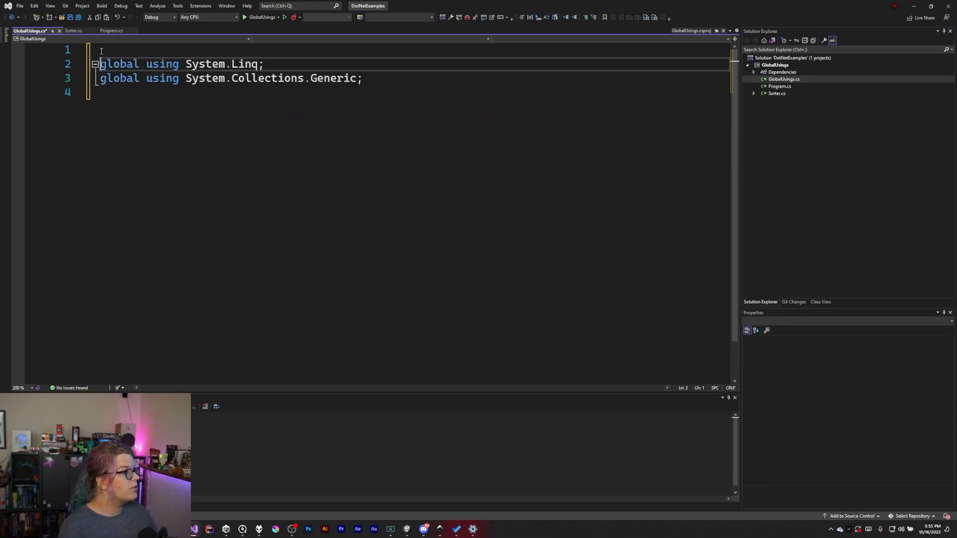
pyautogui.write('global us')
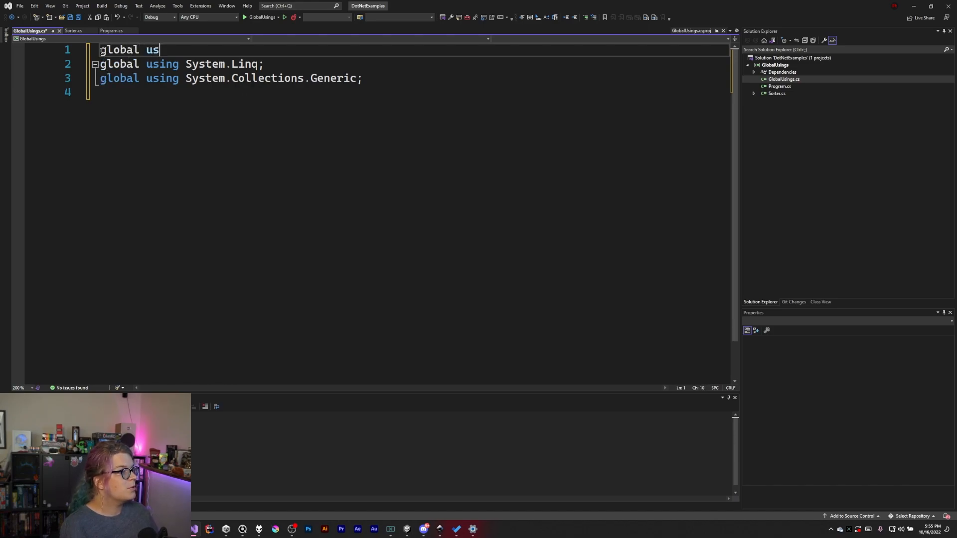
pyautogui.write('ing System;')
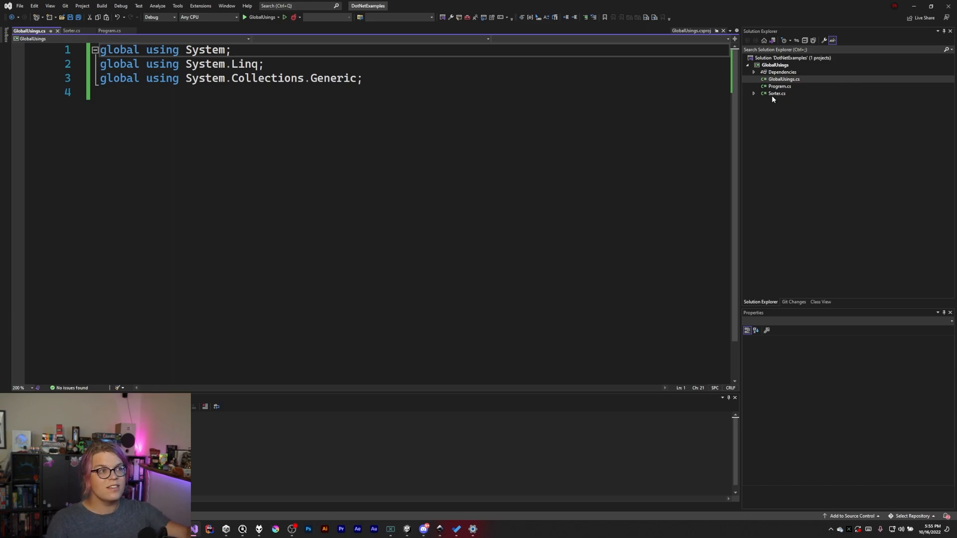
pyautogui.moveTo(797, 93)
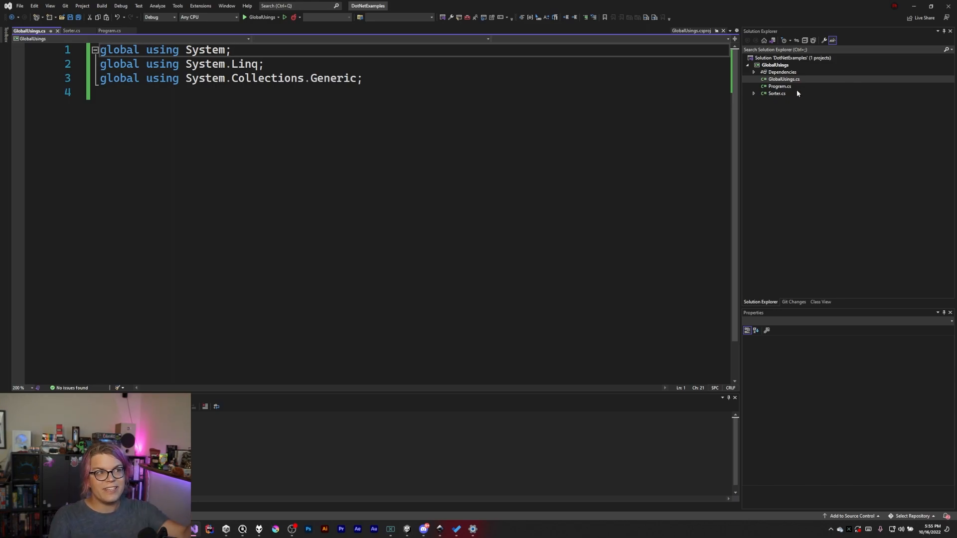
pyautogui.click(108, 31)
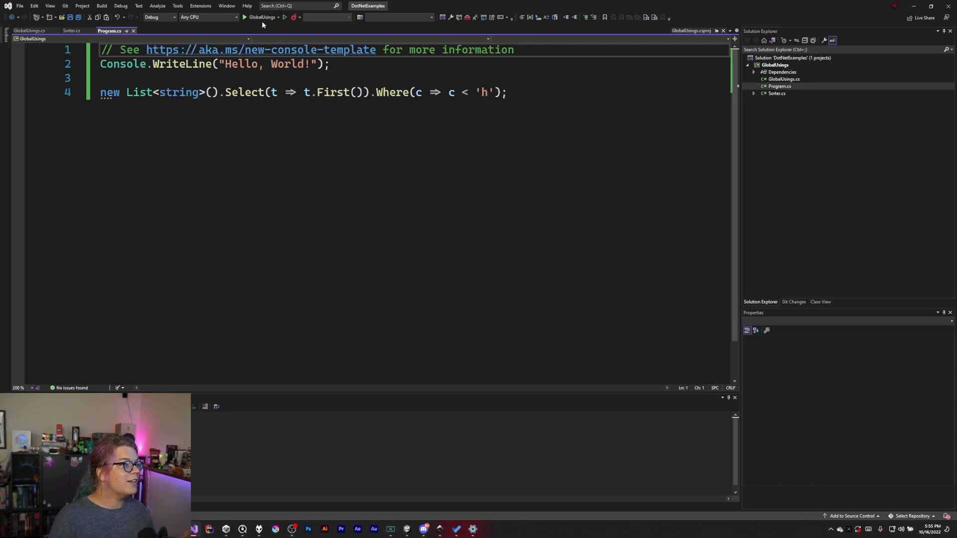
# Step: Run the app to exit code 0 and inspect the disabled ImplicitUsings setting in the .csproj
pyautogui.click(244, 16)
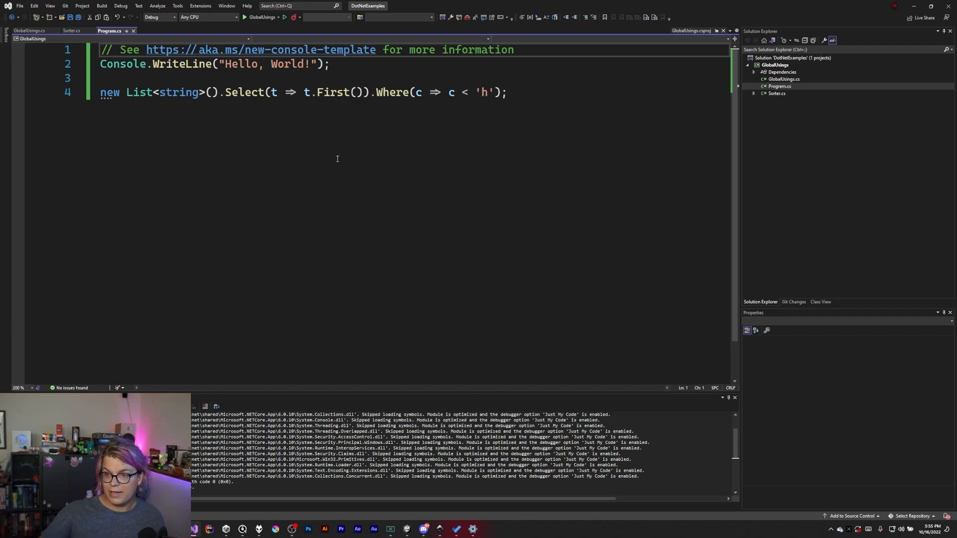
pyautogui.click(427, 93)
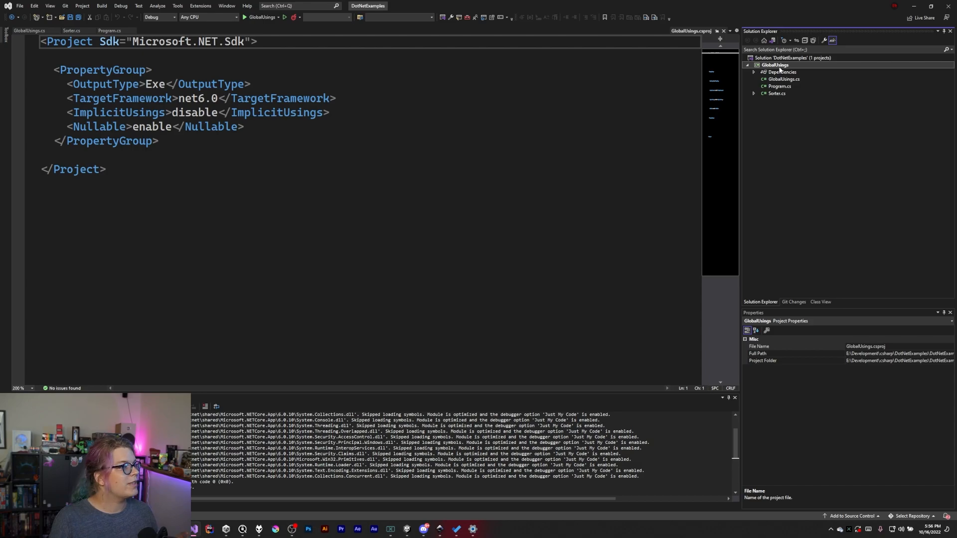
pyautogui.tripleClick(198, 112)
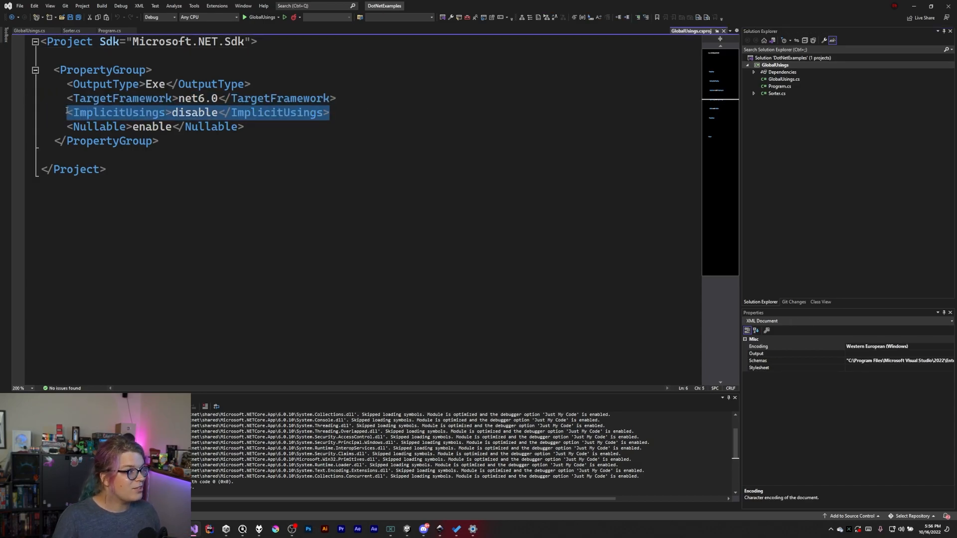